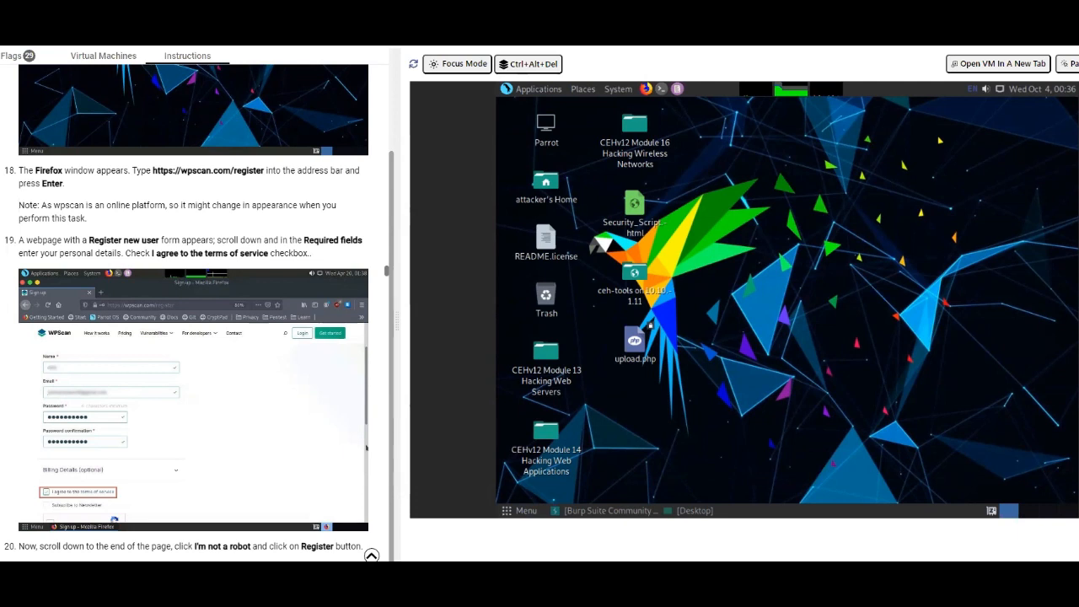
mouse_move(899, 166)
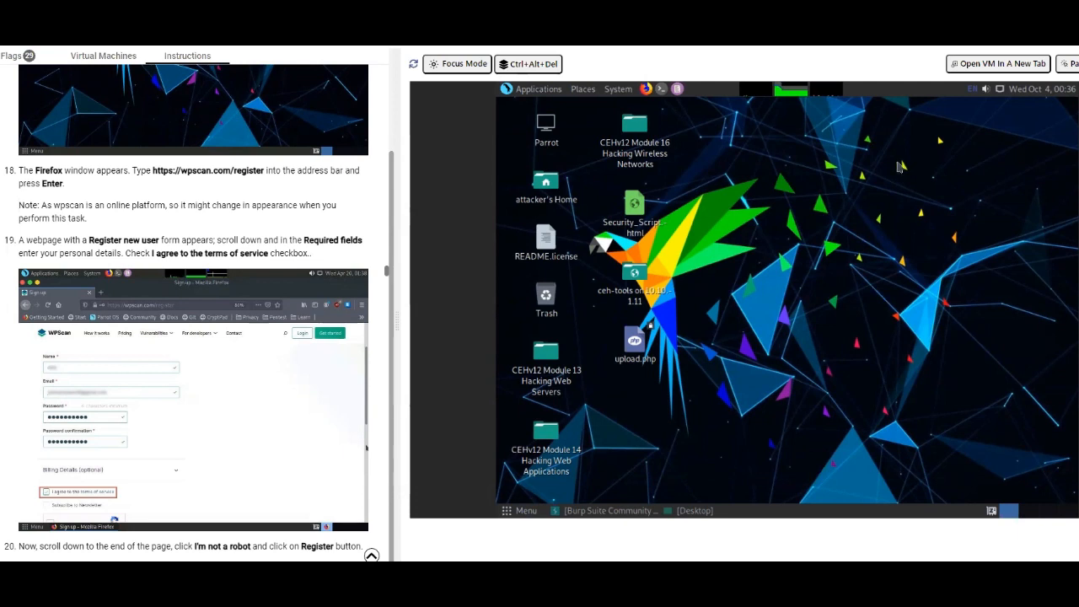
mouse_move(708, 236)
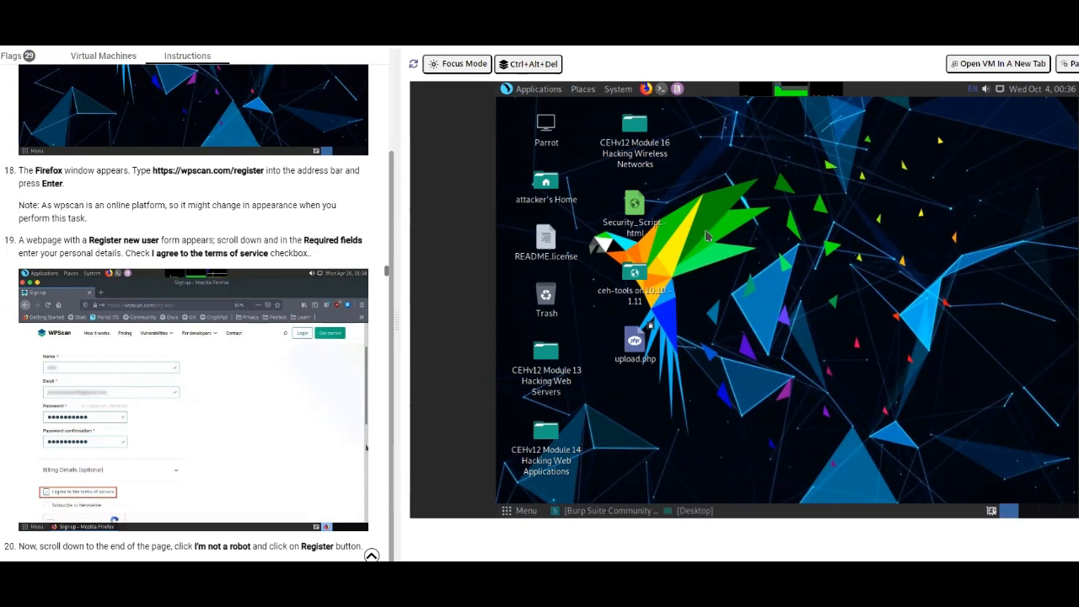
mouse_move(713, 218)
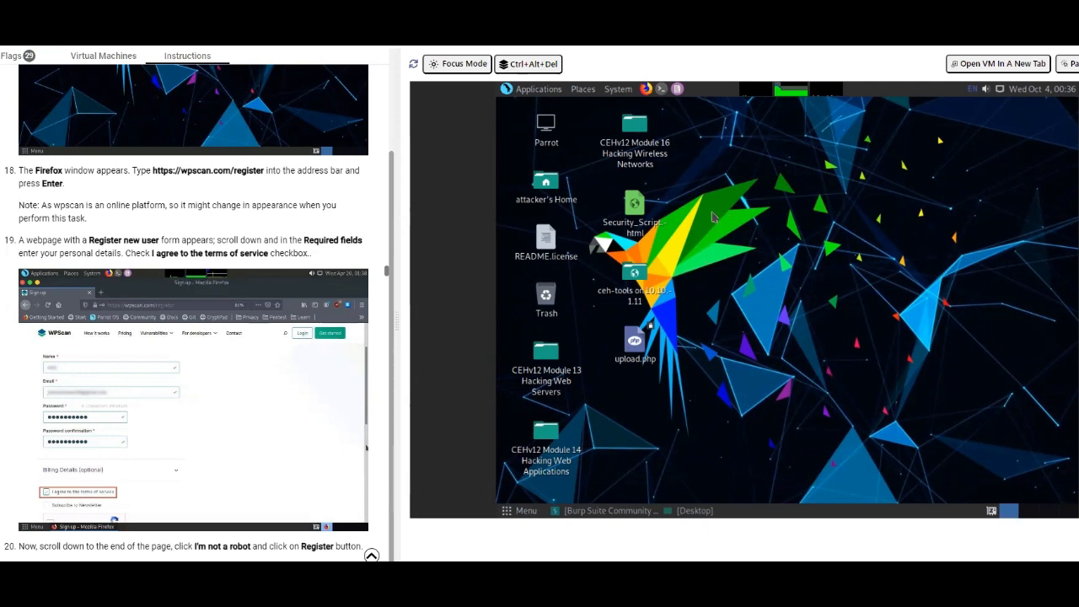
mouse_move(236, 267)
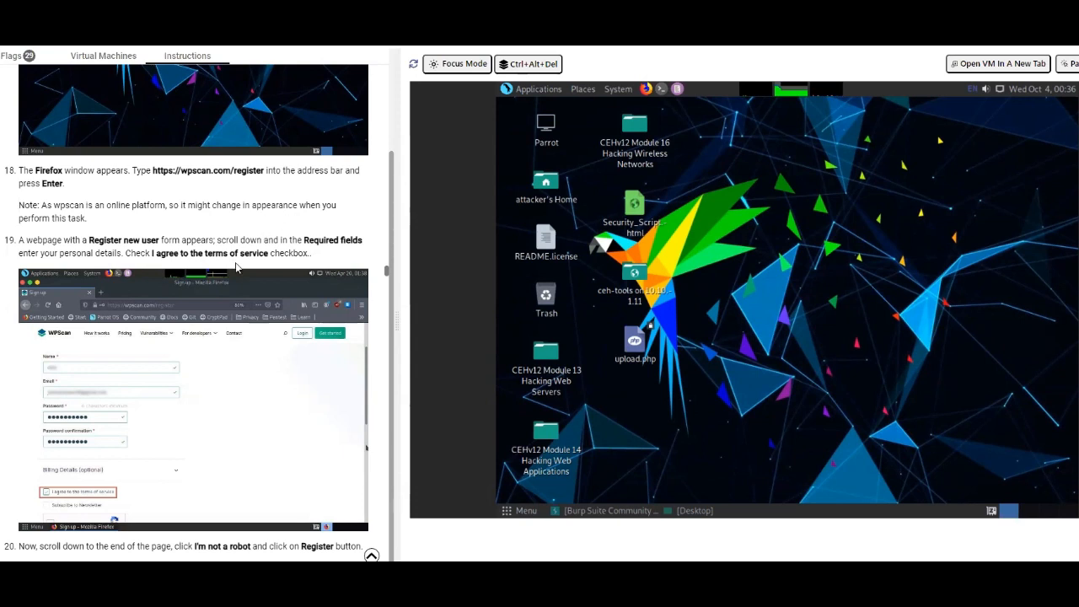
mouse_move(225, 331)
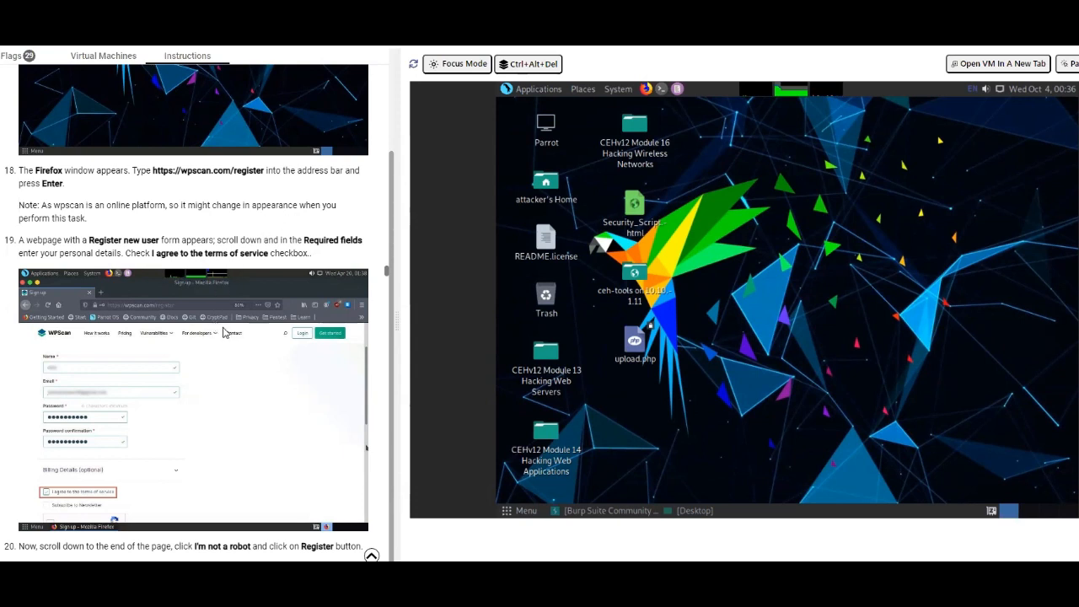
mouse_move(226, 332)
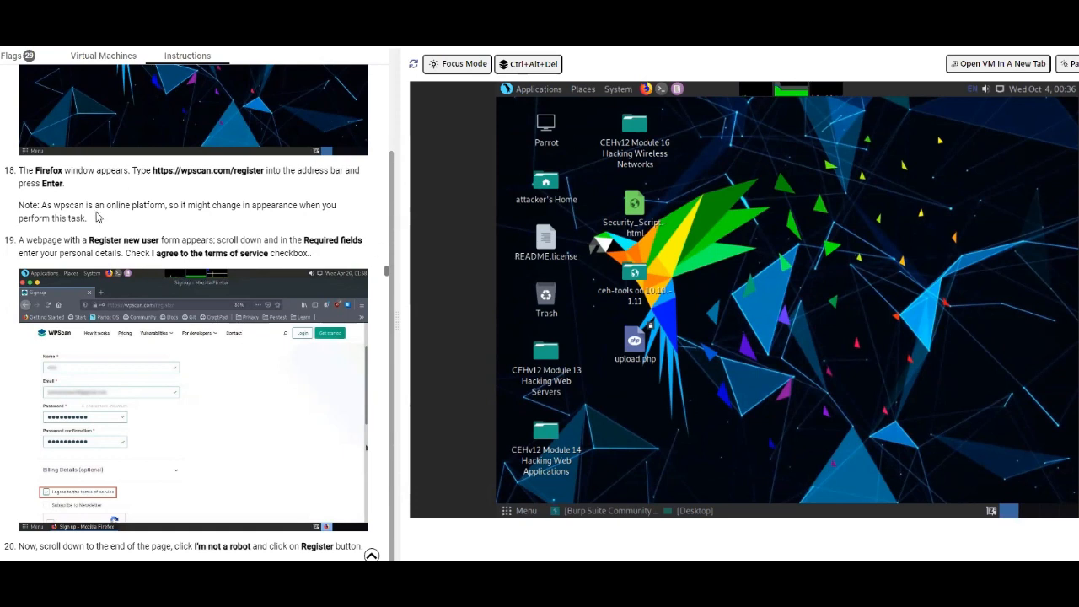
mouse_move(199, 173)
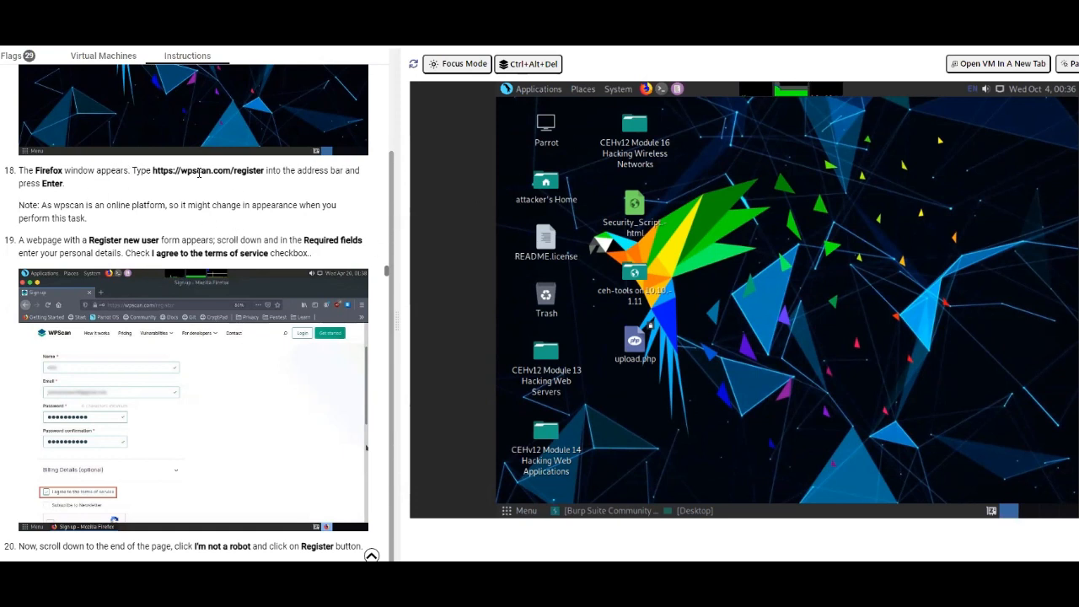
Select the wpscan.com register address in step 18, then scroll instructions down to step 28
double_click(244, 170)
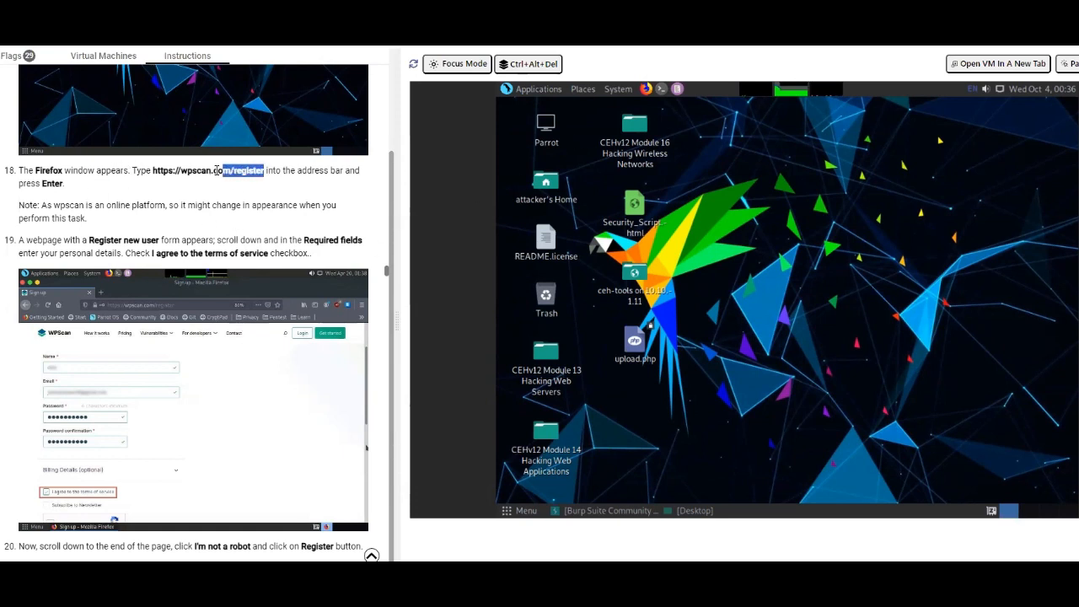
right_click(163, 169)
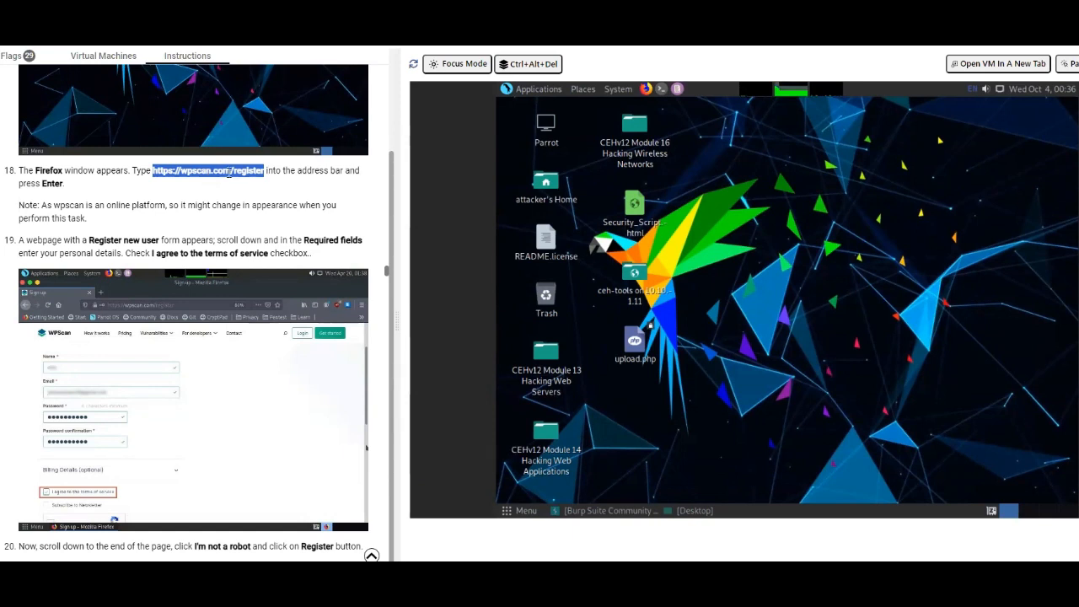
mouse_move(538, 89)
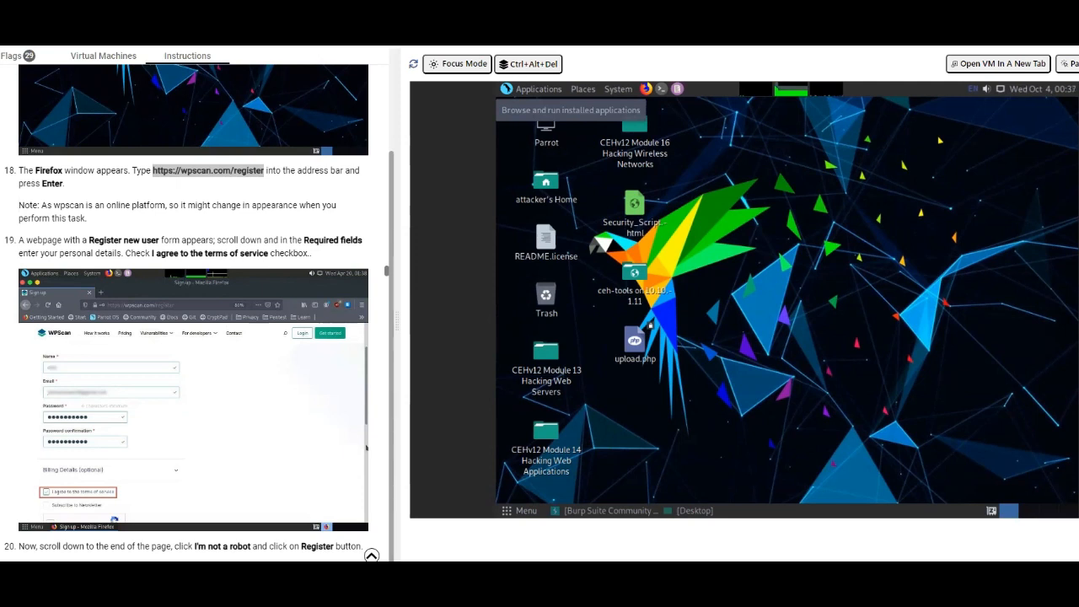
mouse_move(186, 362)
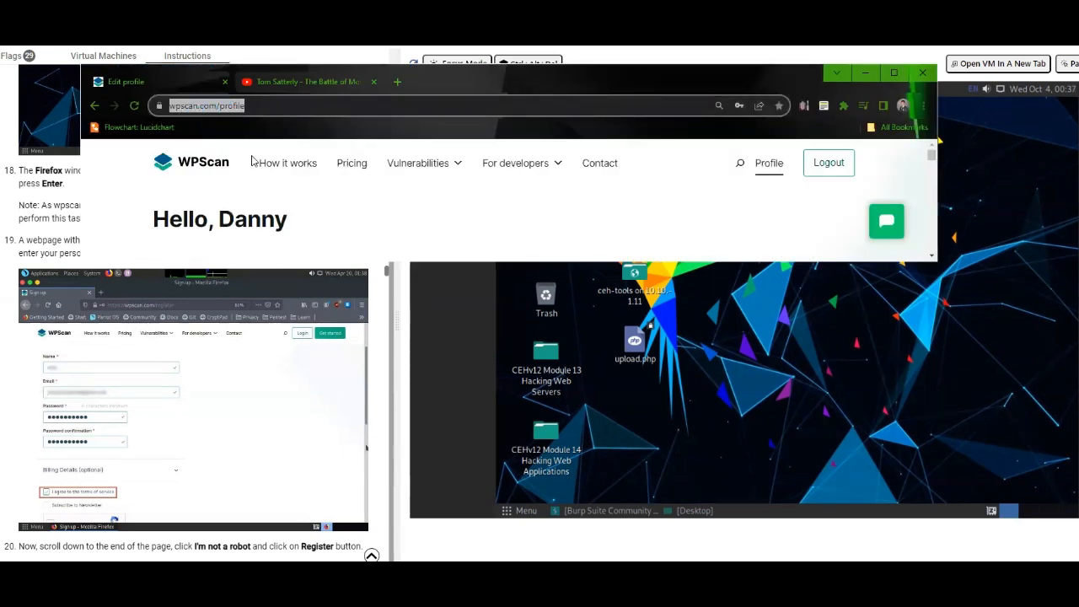
mouse_move(391, 206)
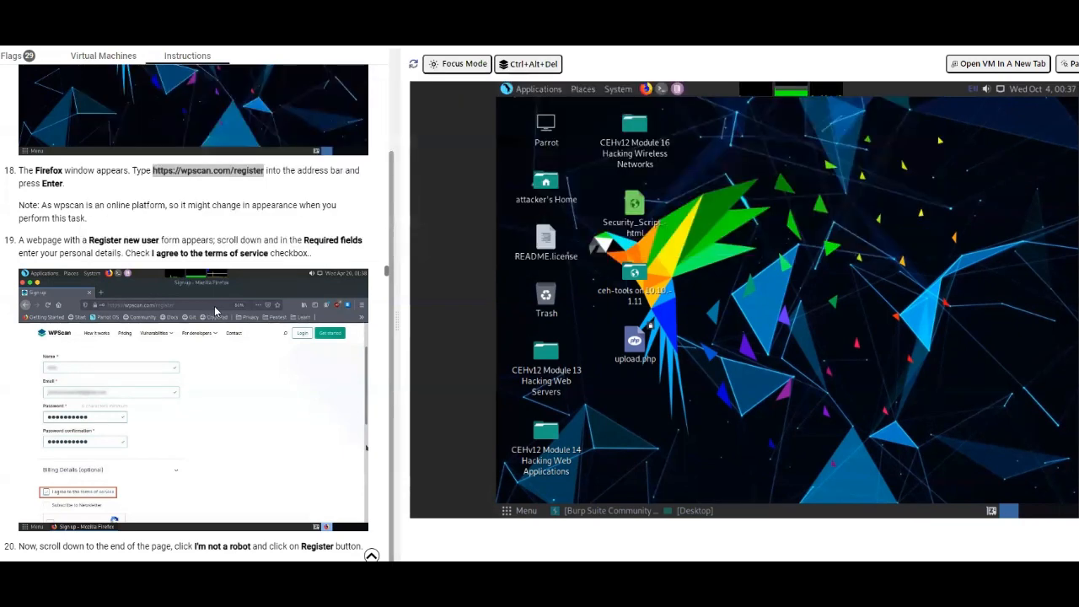
scroll(down, 3)
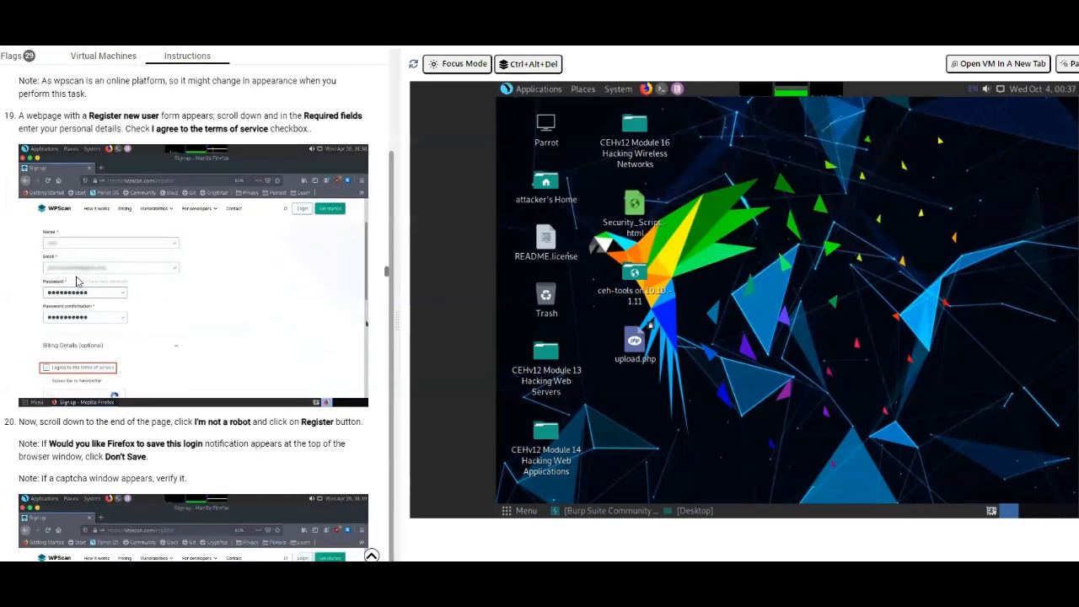
scroll(down, 3)
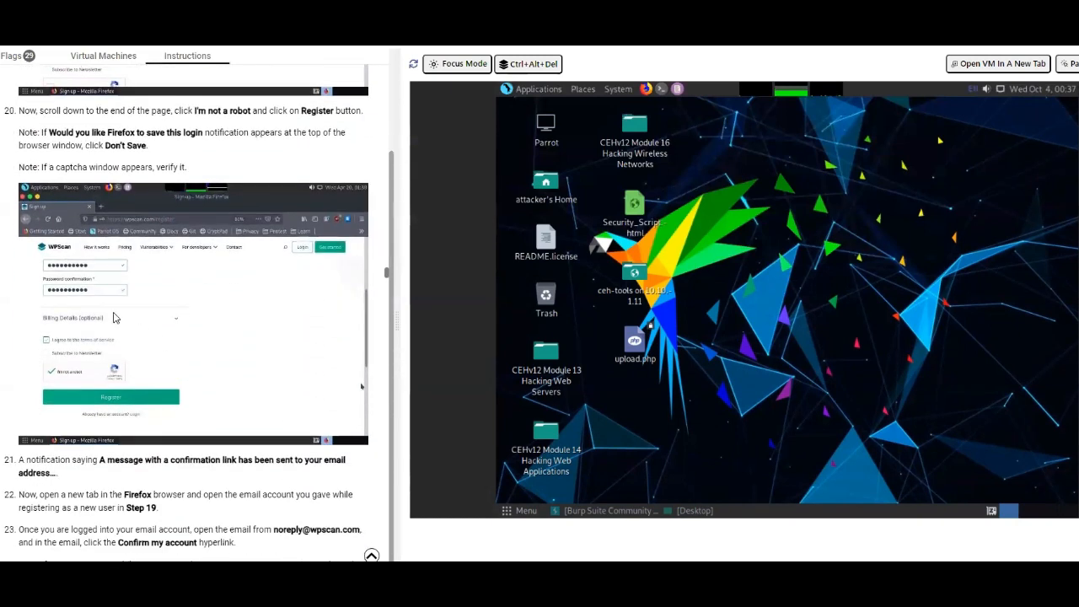
scroll(down, 3)
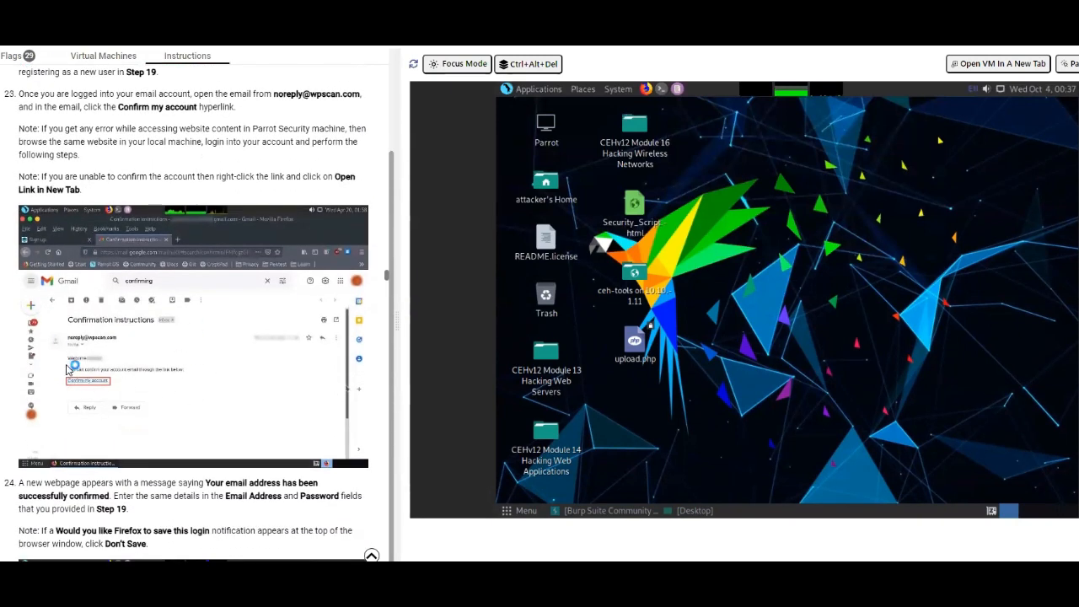
scroll(down, 3)
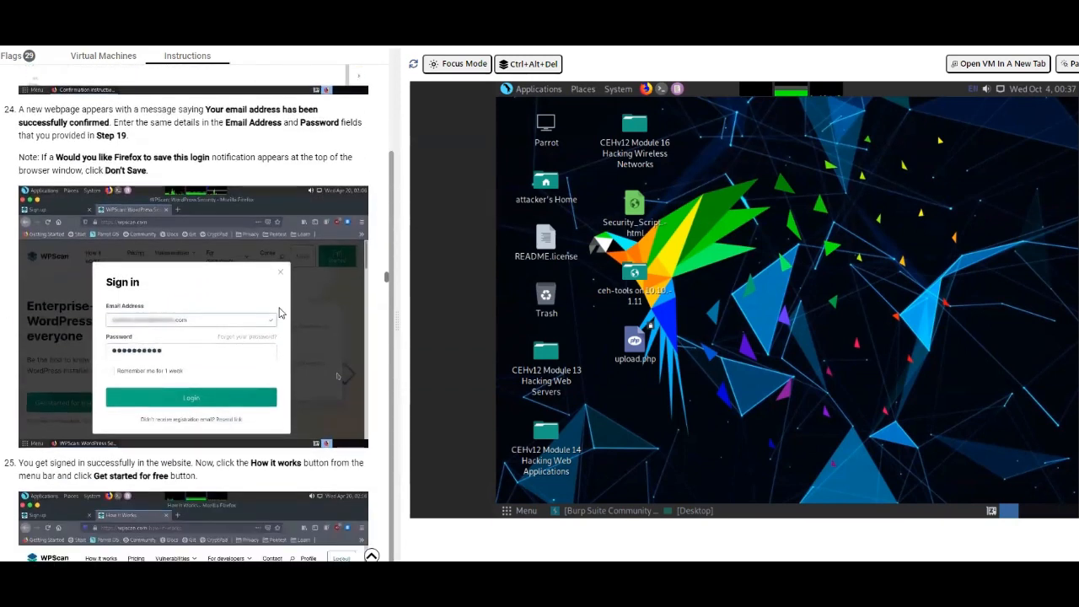
scroll(down, 3)
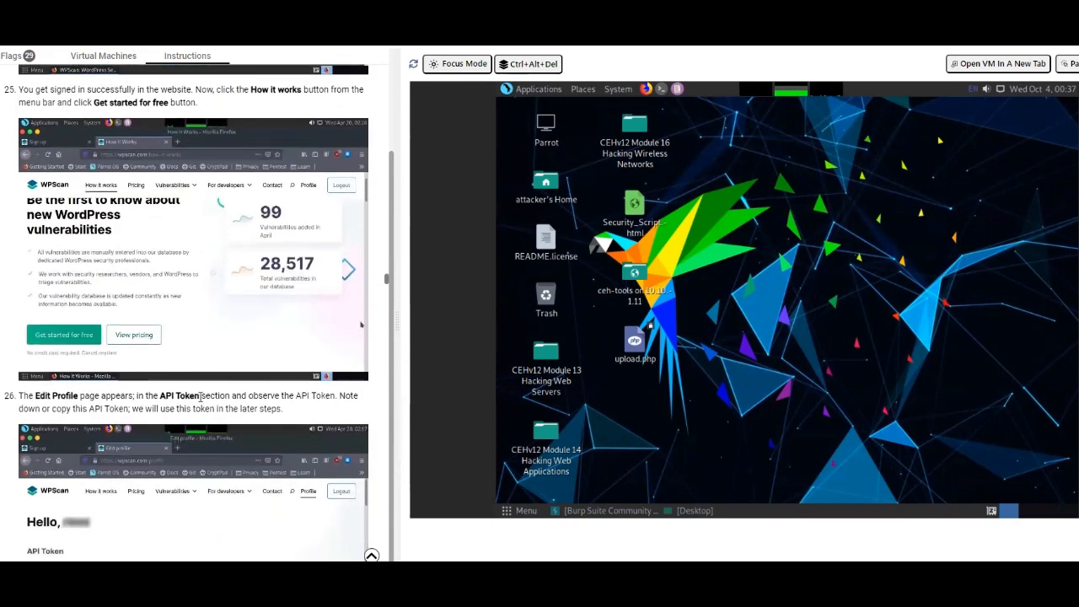
scroll(down, 3)
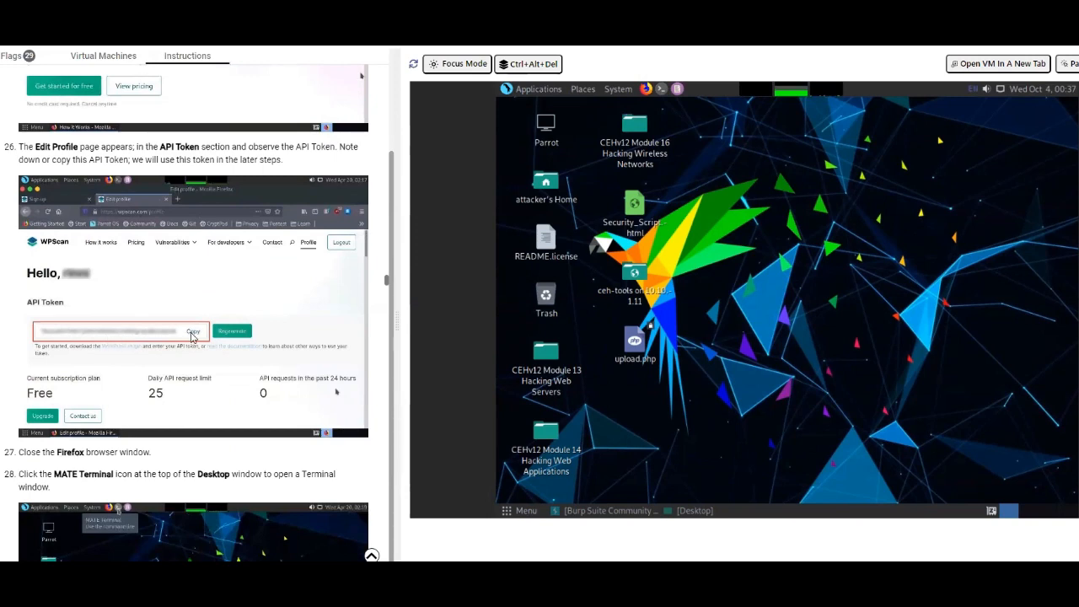
scroll(down, 3)
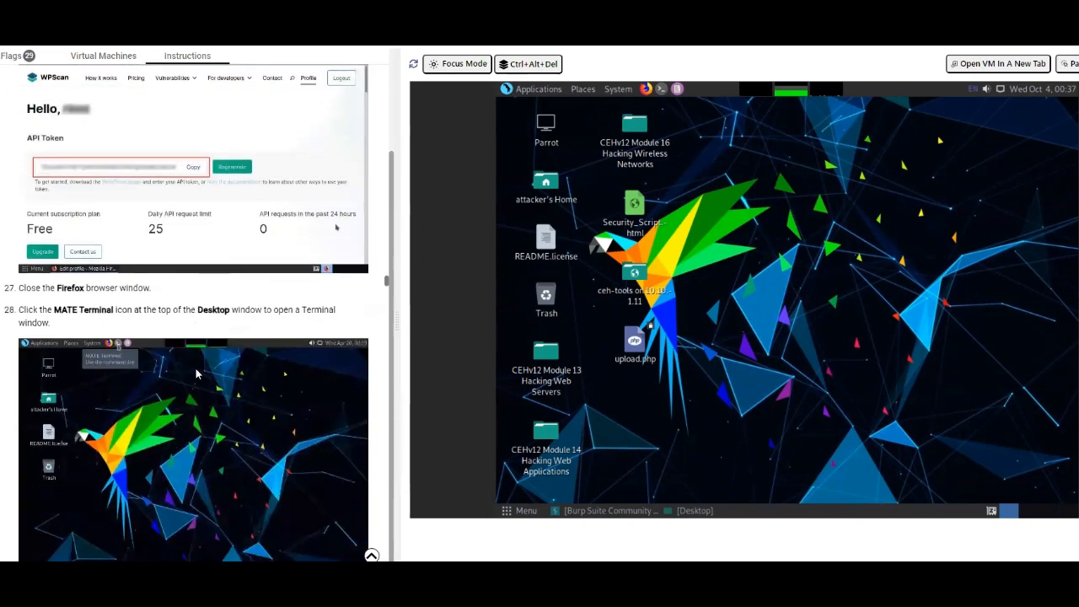
scroll(down, 3)
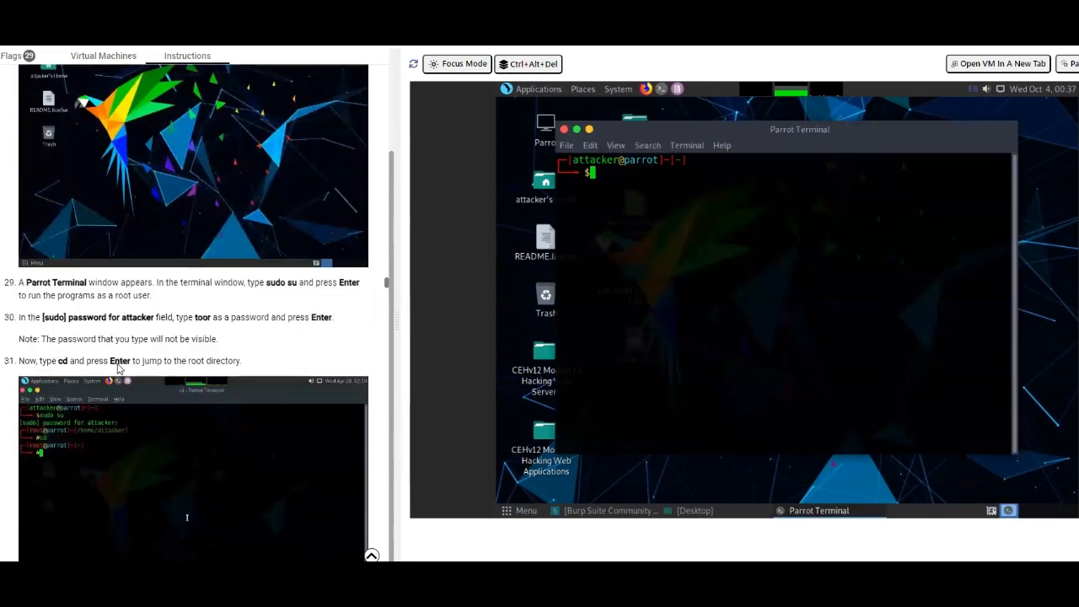
Maximize the Parrot Terminal window to fill the desktop
scroll(down, 3)
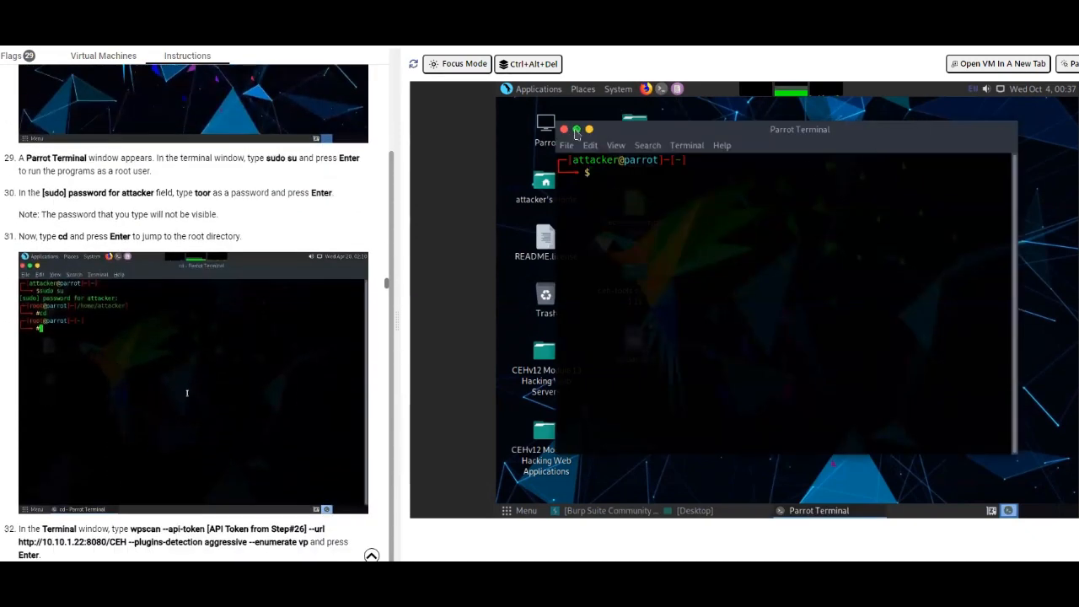
click(577, 129)
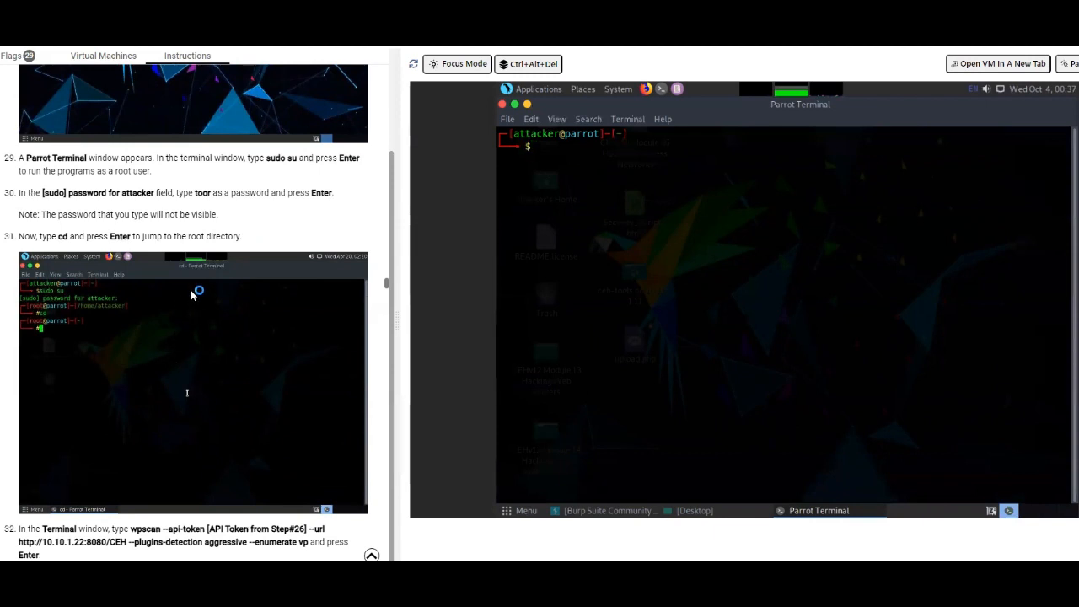
scroll(down, 3)
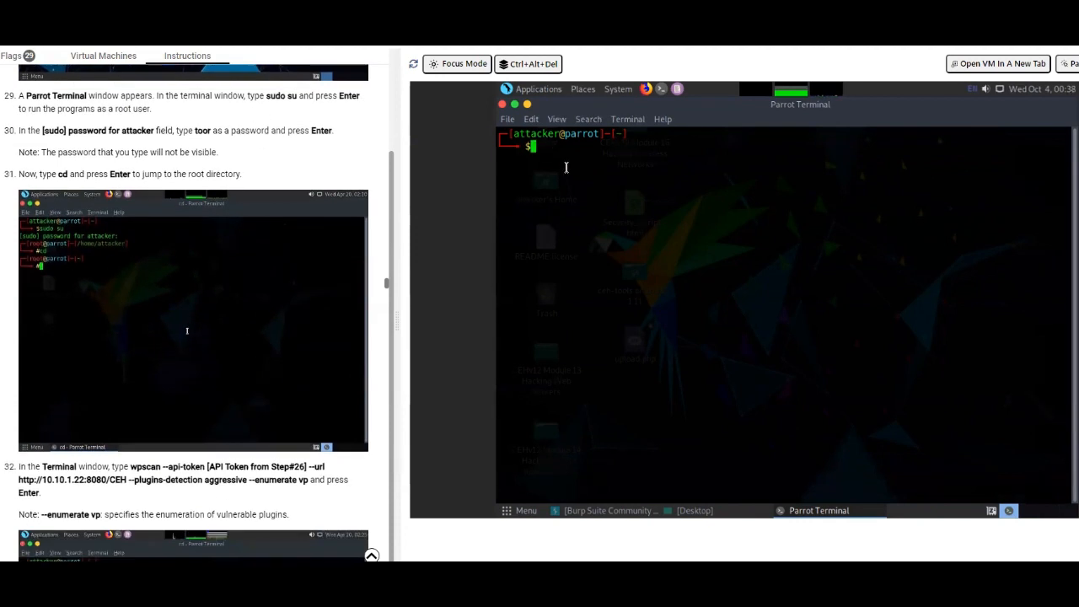
Run sudo su to switch to a root shell
text(sudo)
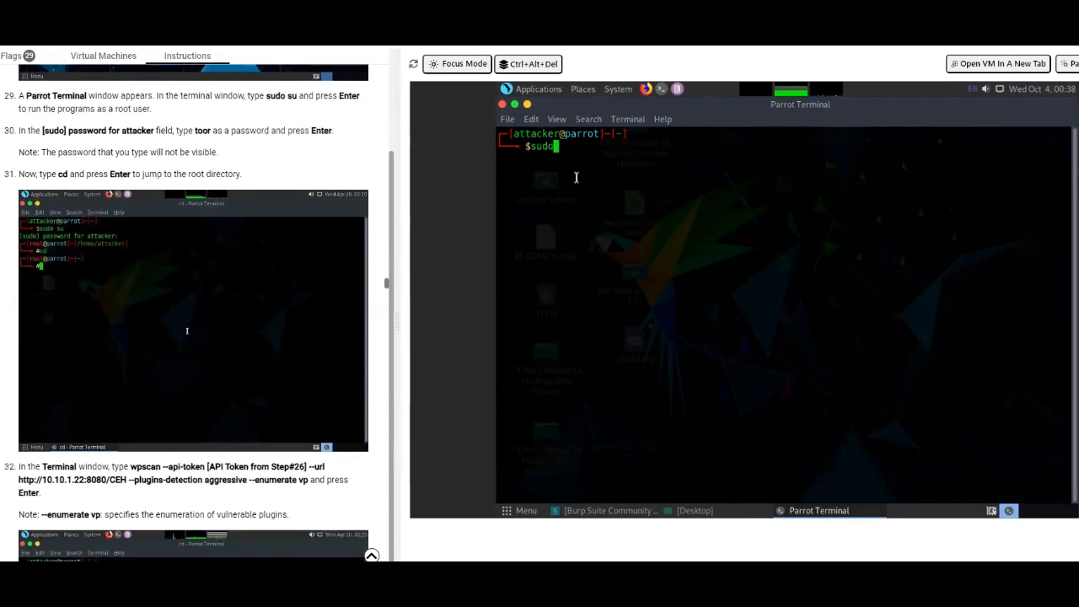
text(su)
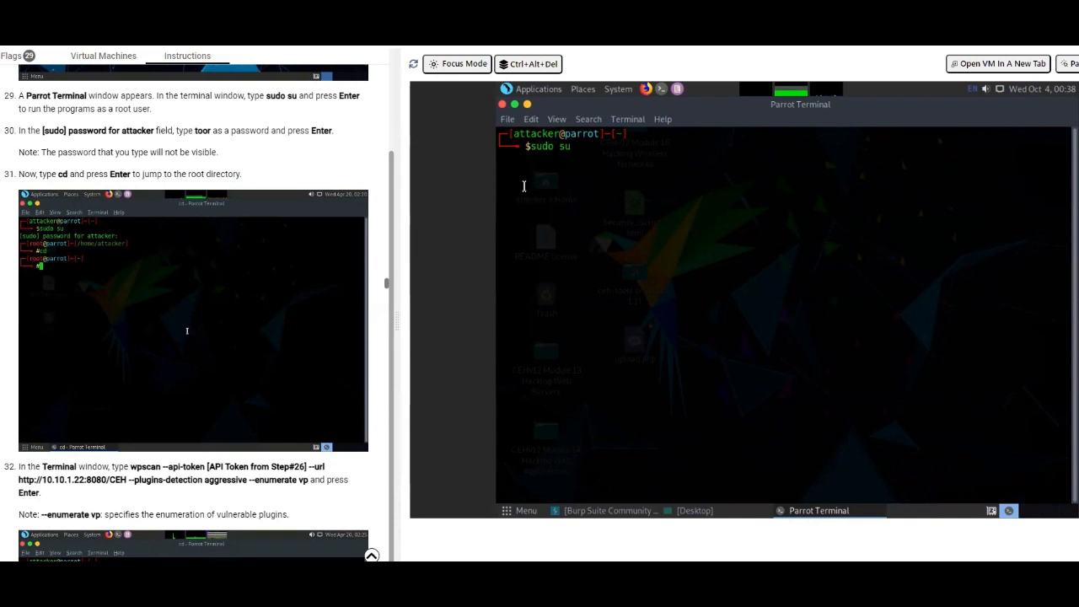
key(Return)
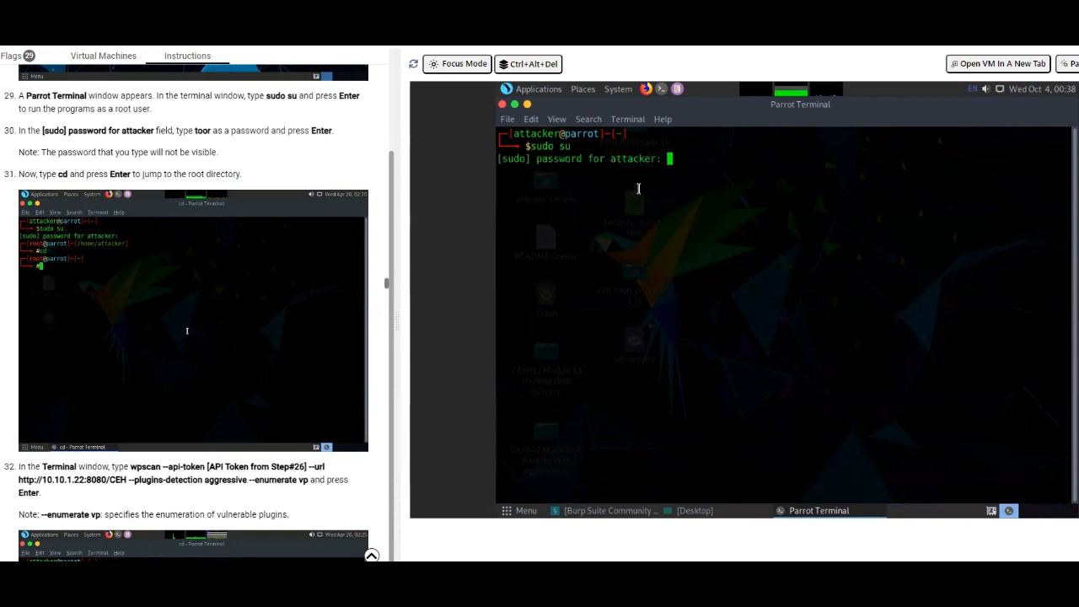
mouse_move(626, 194)
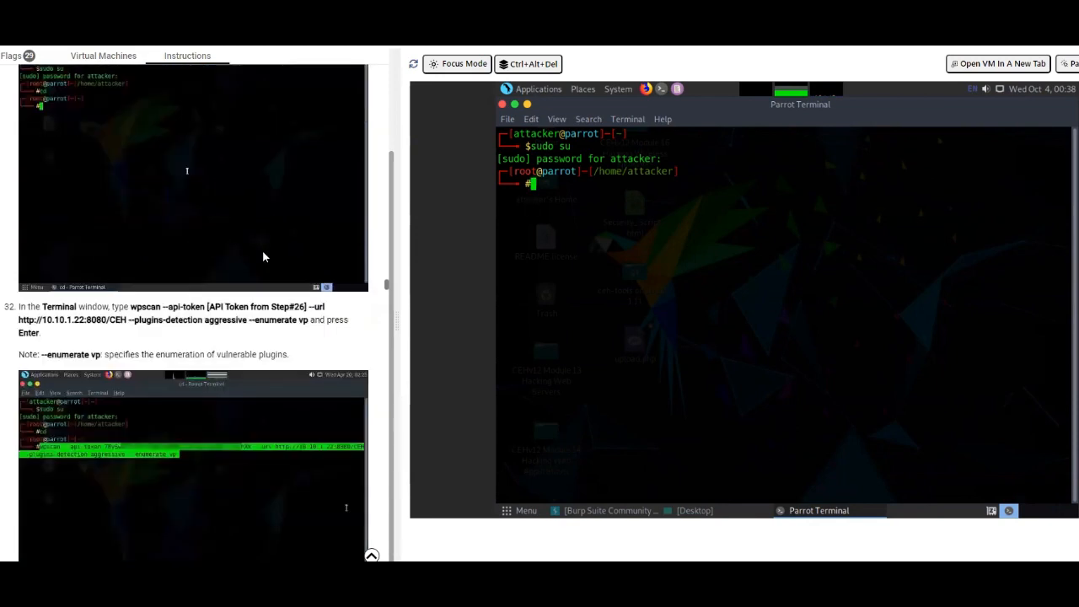
Highlight the wpscan --api-token ... --enumerate vp command in instruction step 32
scroll(down, 3)
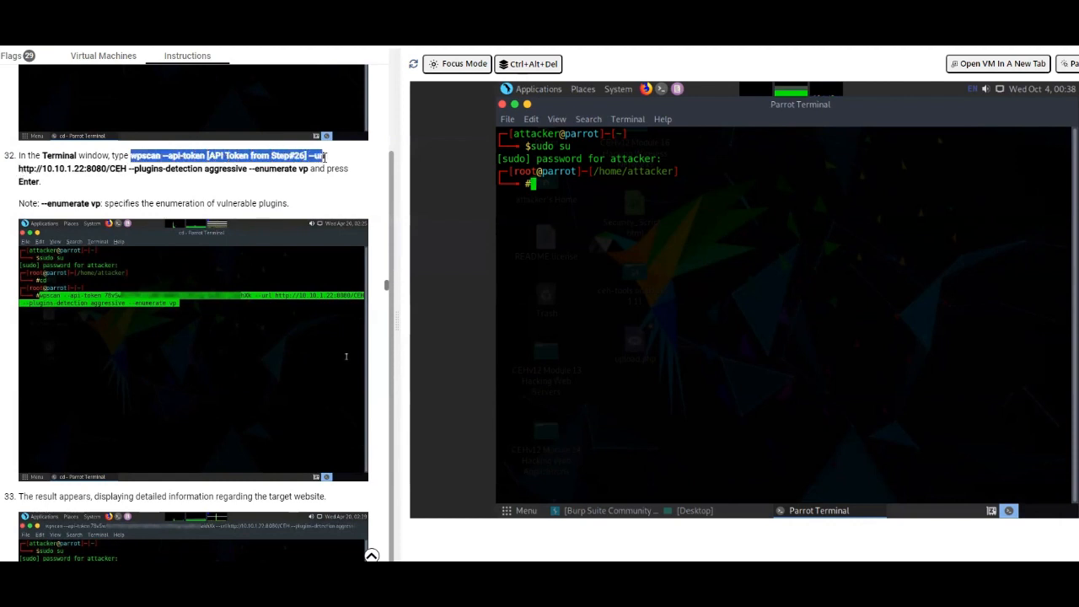
drag(325, 155, 55, 168)
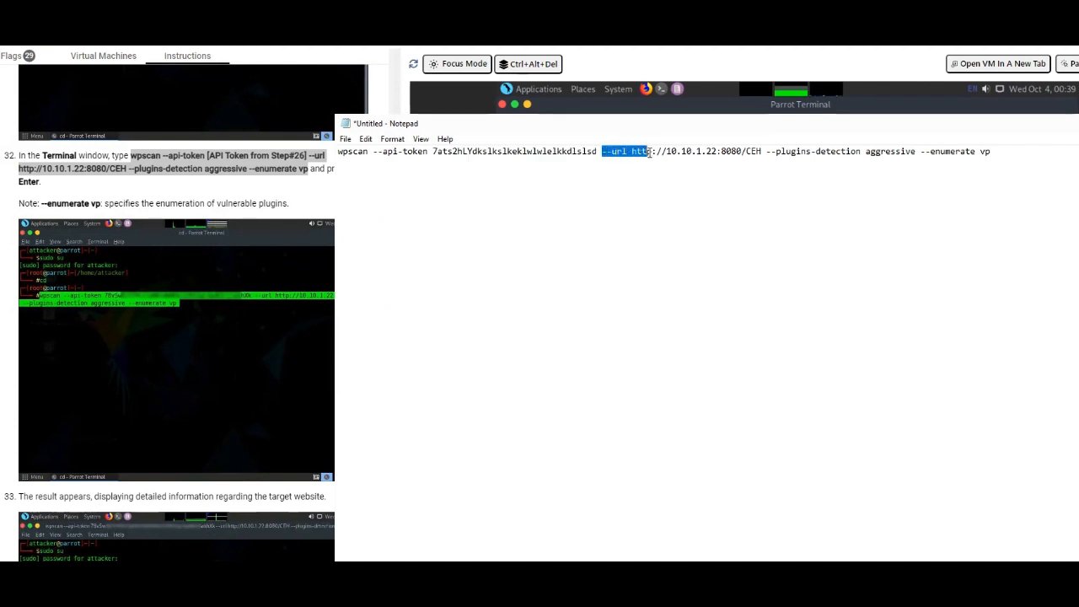
Select the target site URL portion of the wpscan command in Notepad
click(638, 151)
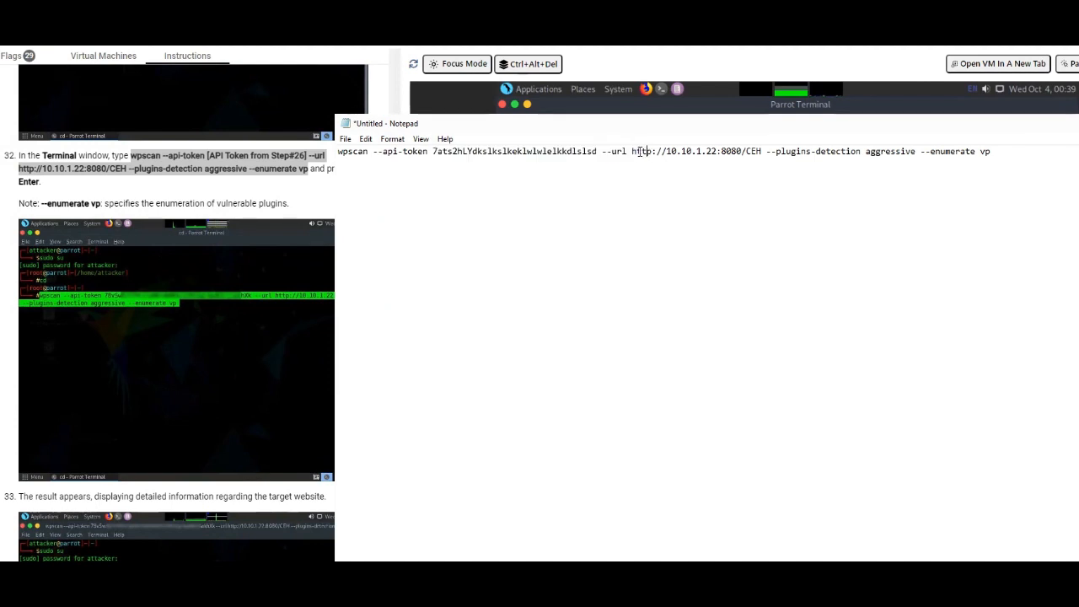
double_click(669, 151)
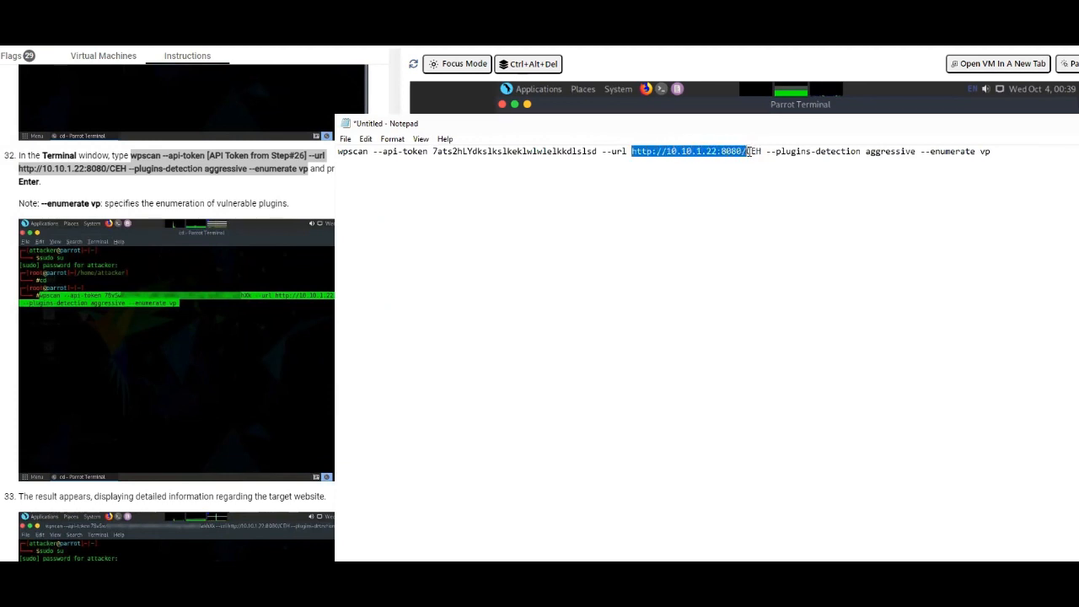
drag(749, 151, 766, 151)
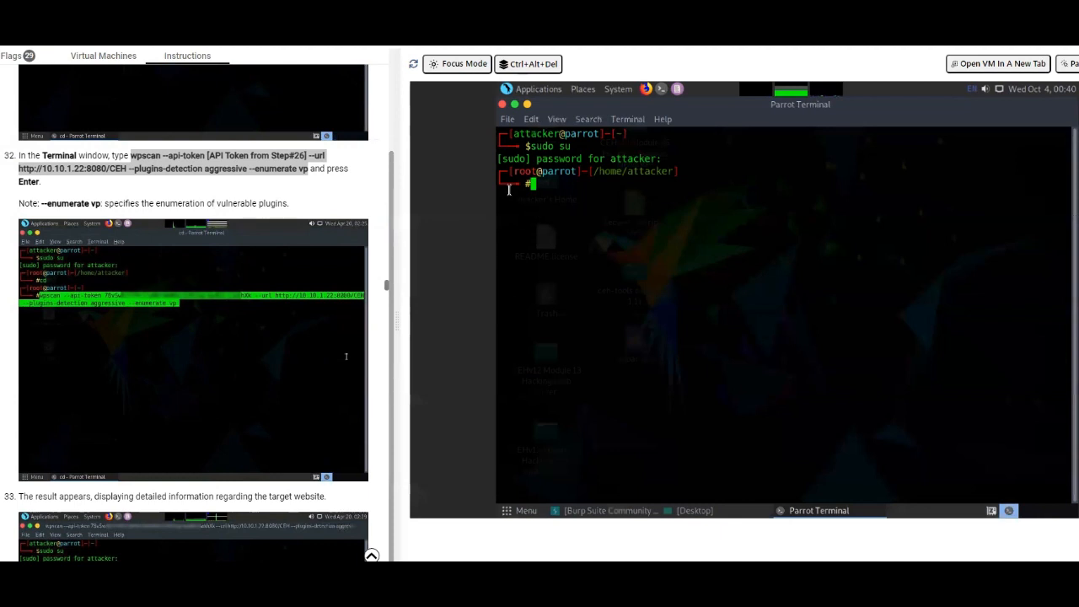
mouse_move(1046, 88)
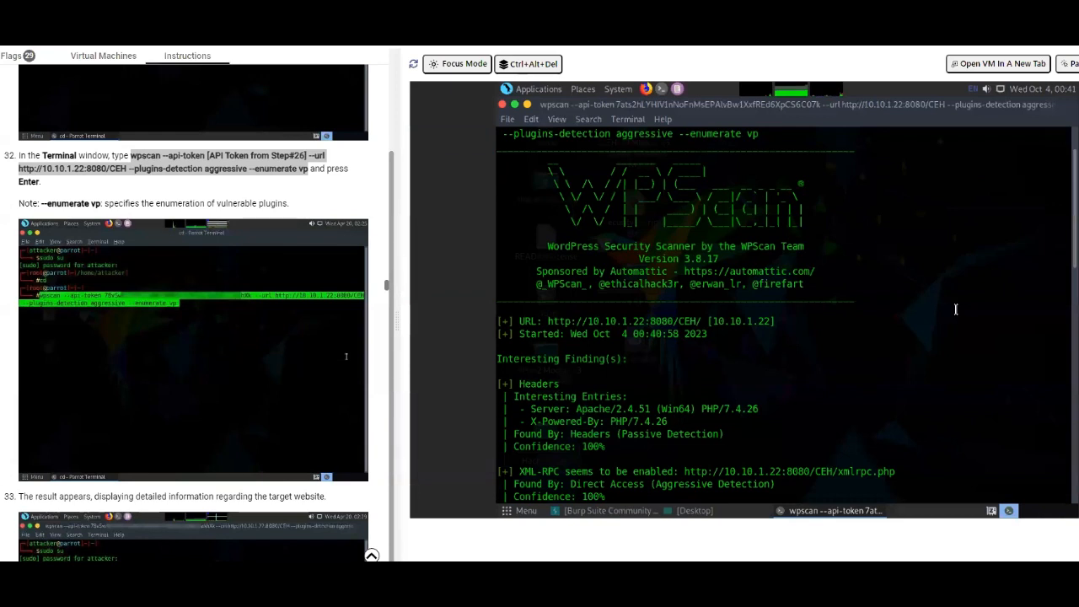
mouse_move(700, 202)
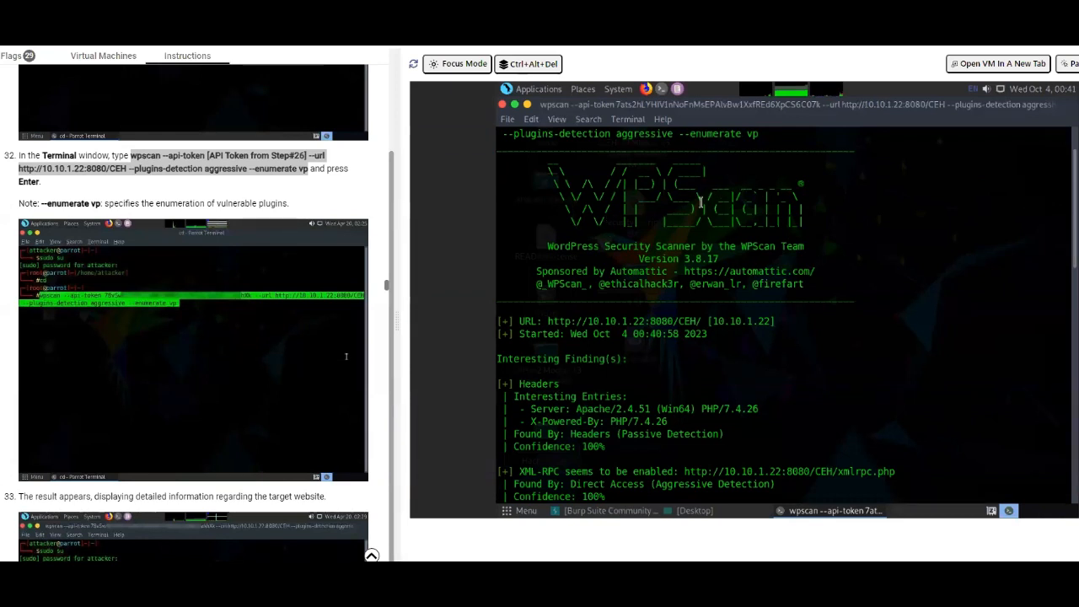
mouse_move(611, 338)
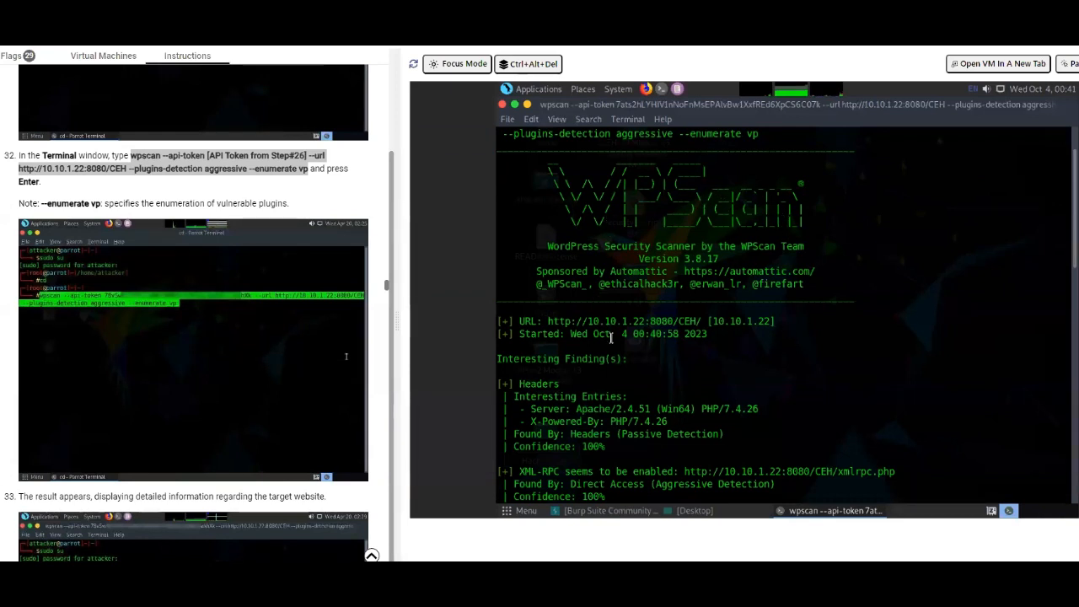
Scroll wpscan output past Headers and XML-RPC to WordPress 4.9.23 and twentyseventeen findings
scroll(down, 3)
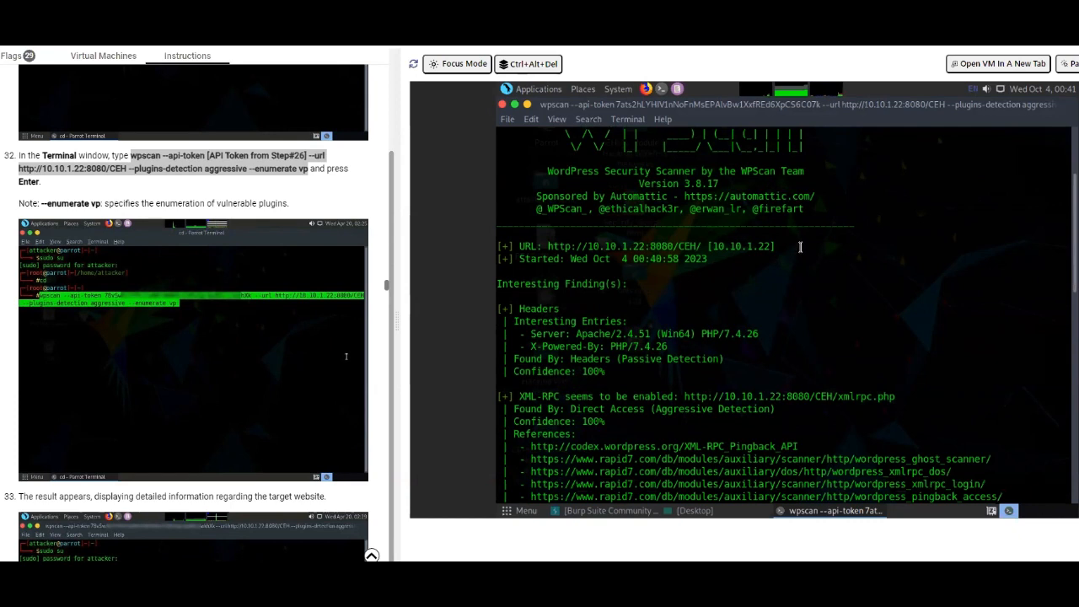
mouse_move(778, 352)
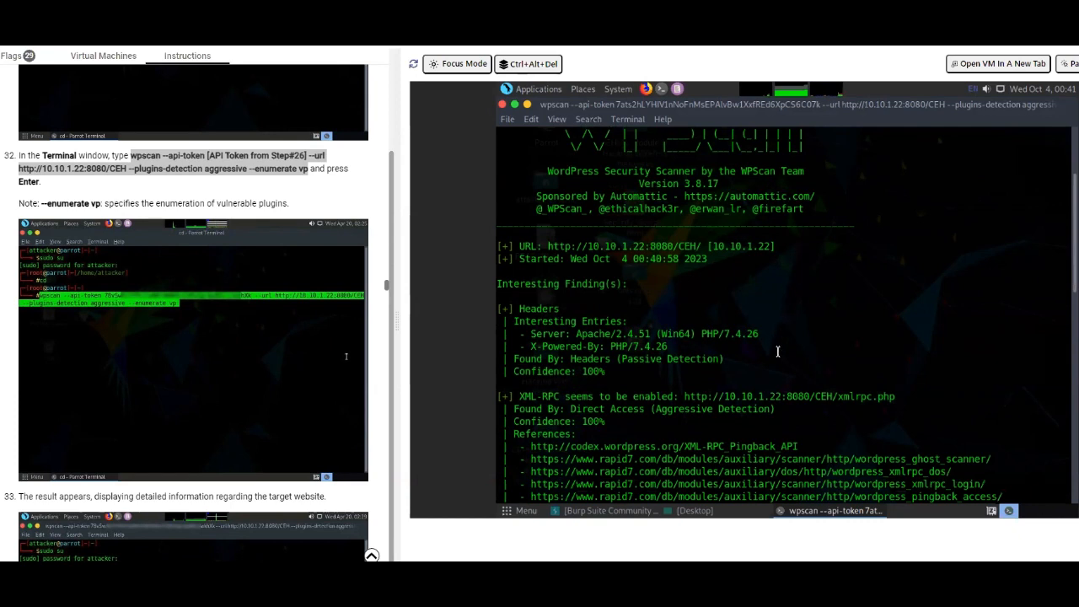
scroll(down, 3)
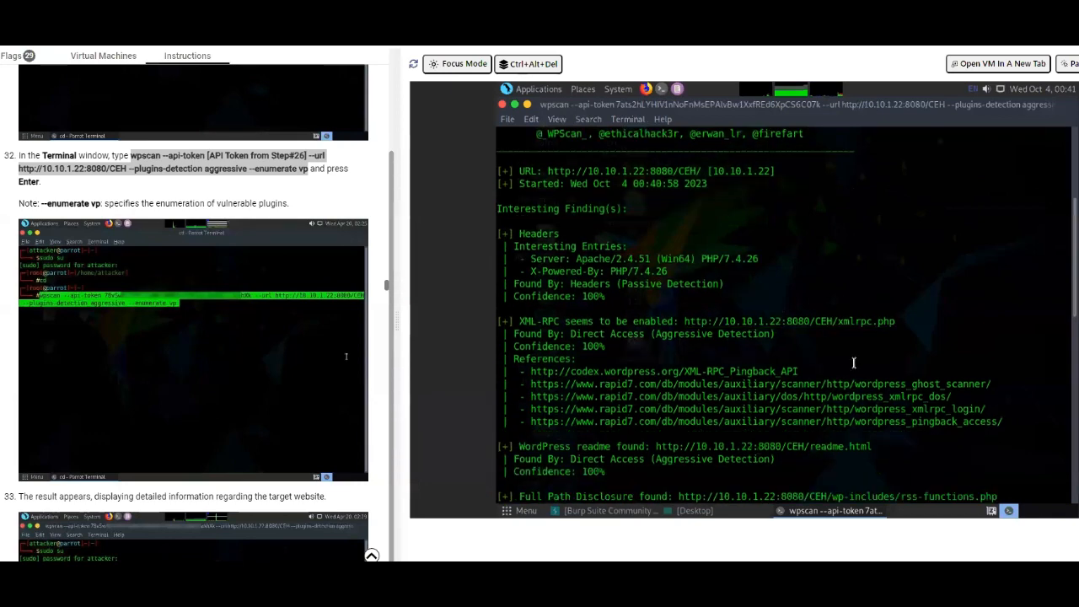
mouse_move(1015, 449)
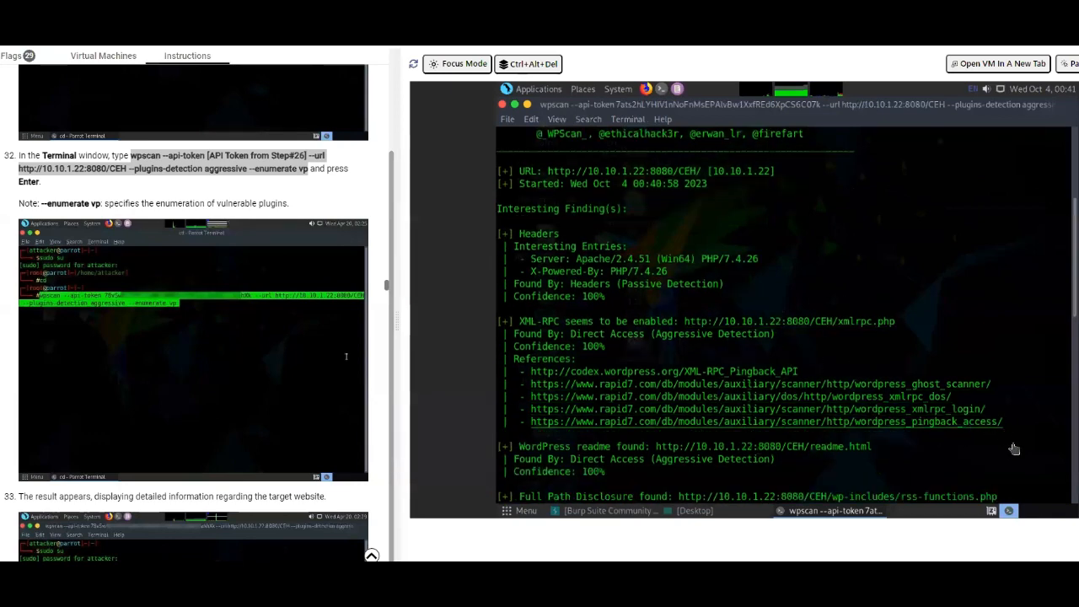
scroll(down, 3)
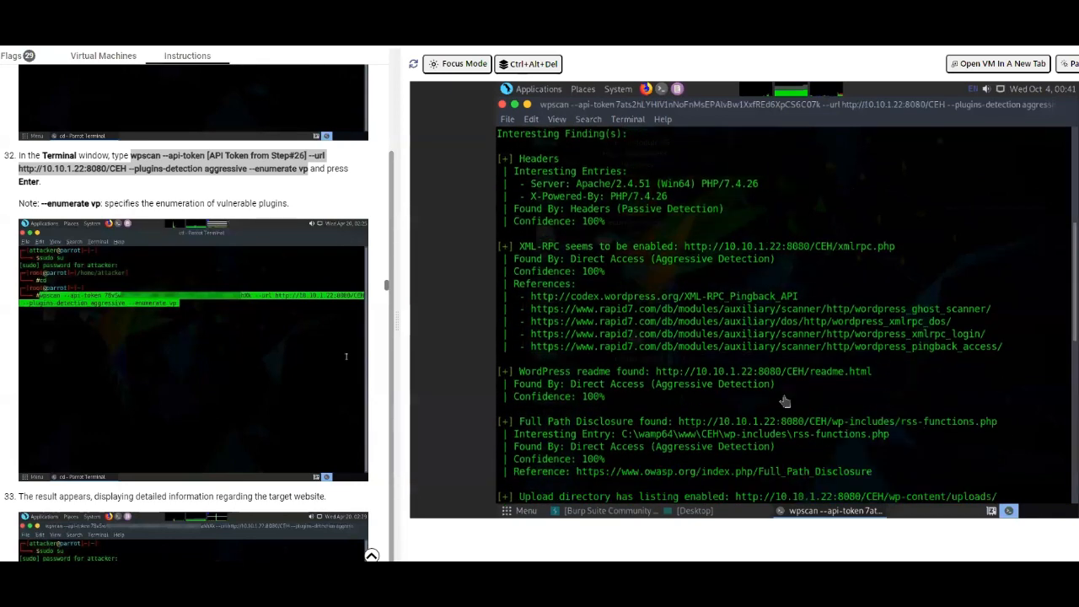
mouse_move(942, 466)
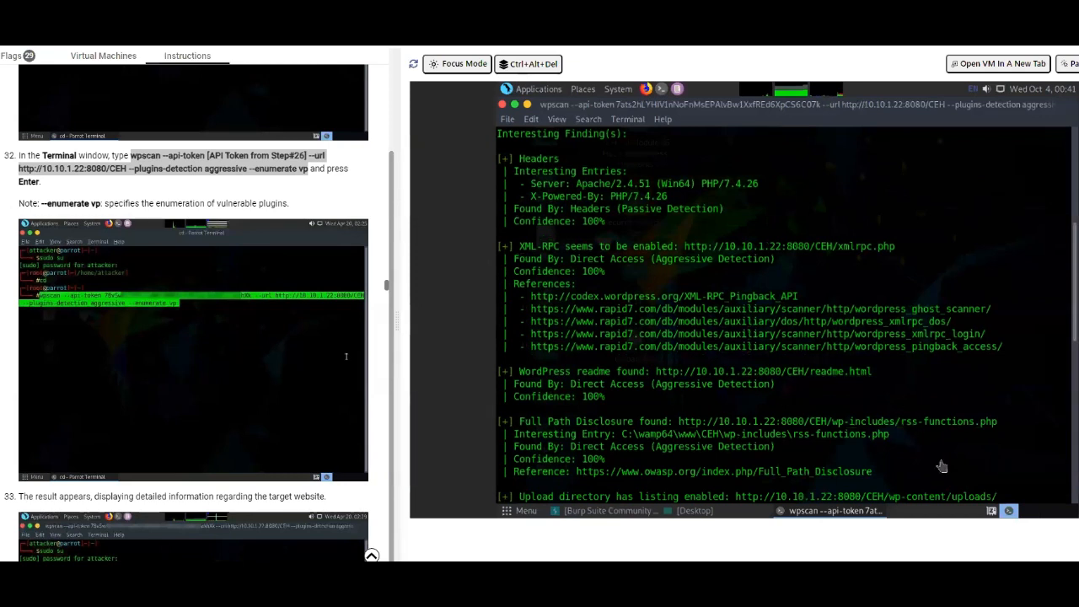
scroll(down, 3)
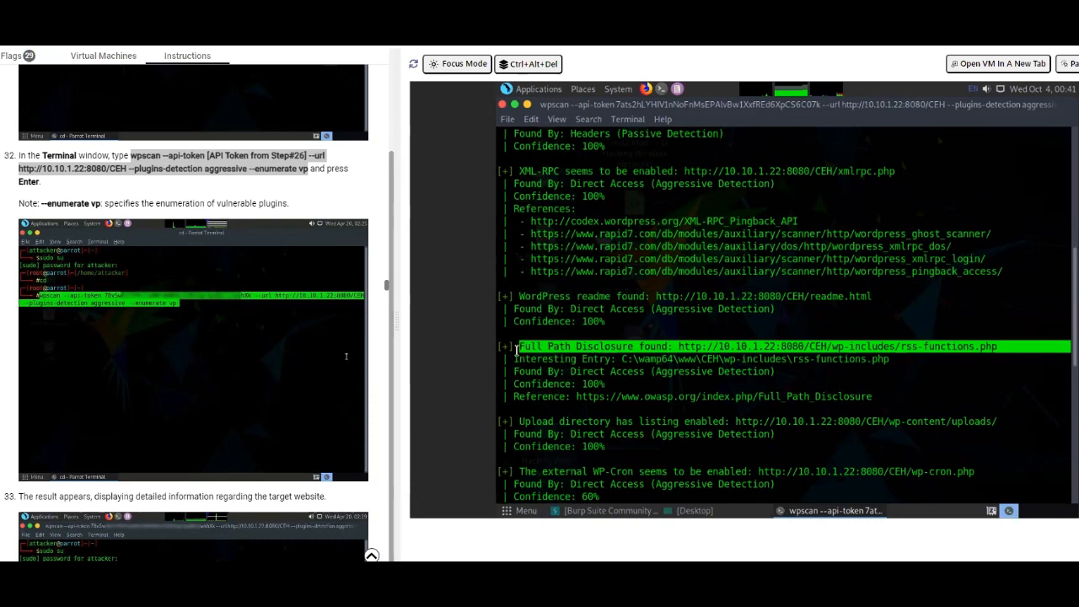
mouse_move(992, 393)
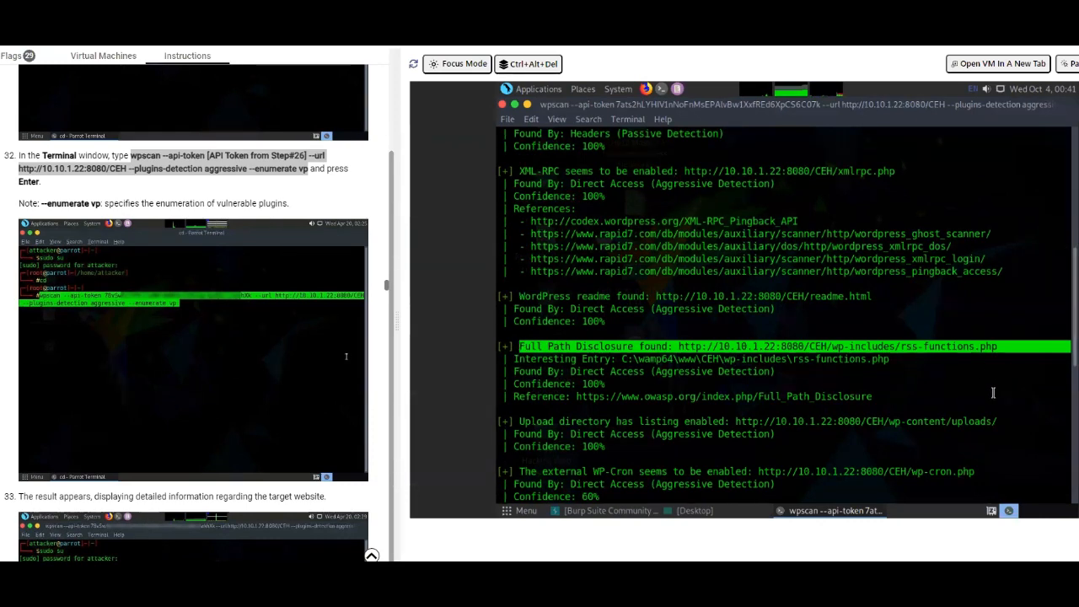
scroll(down, 3)
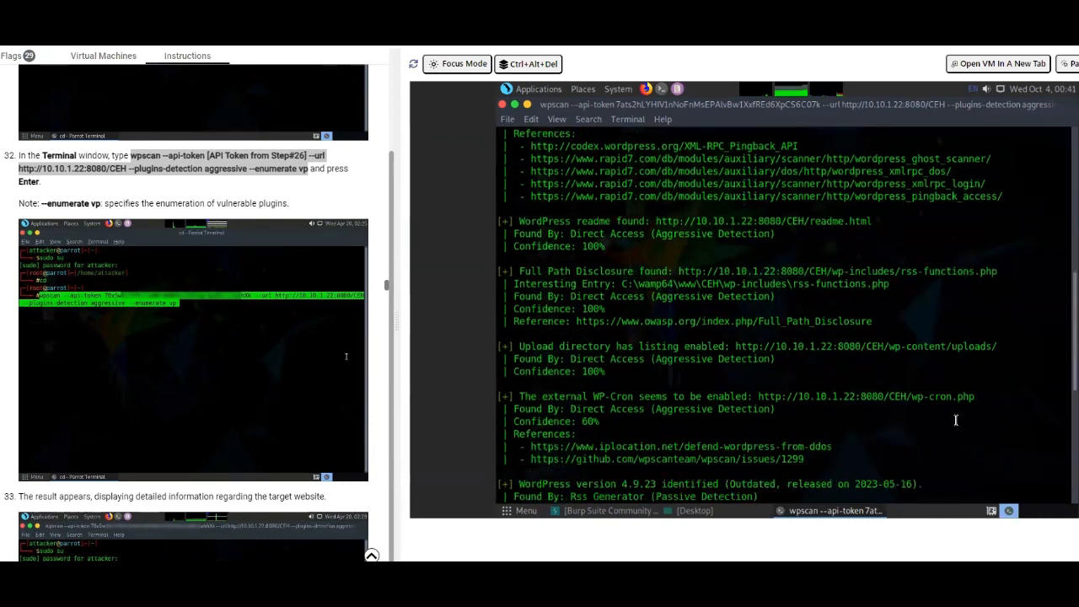
scroll(down, 3)
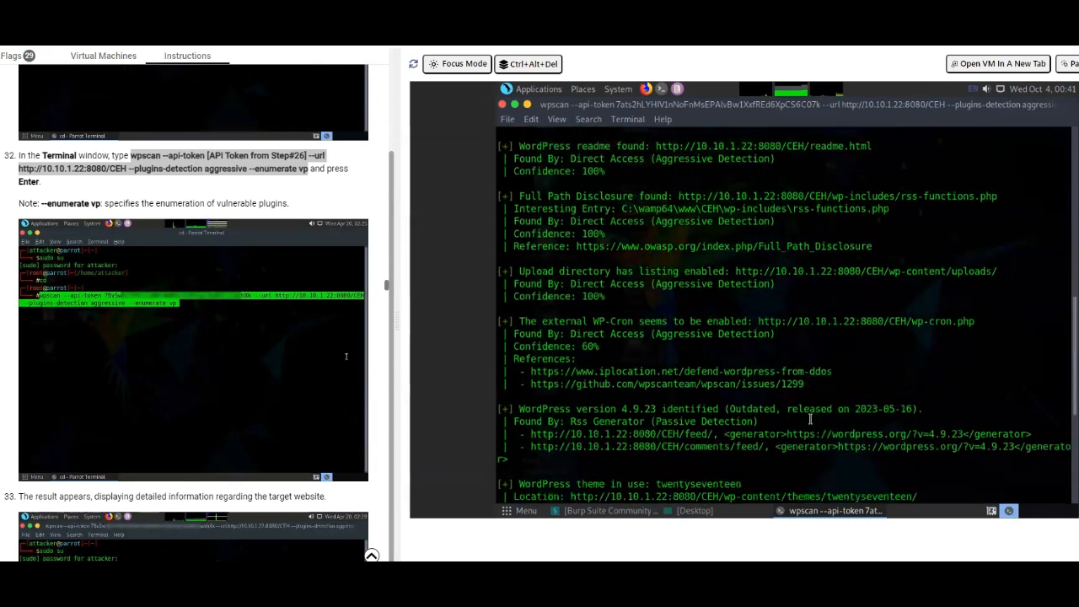
scroll(down, 3)
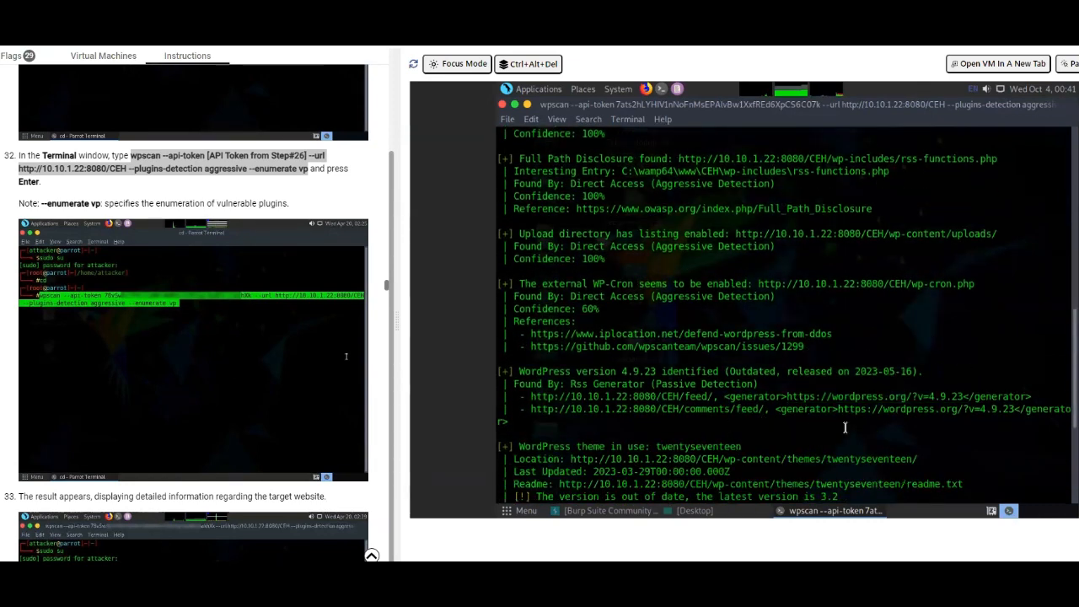
mouse_move(999, 282)
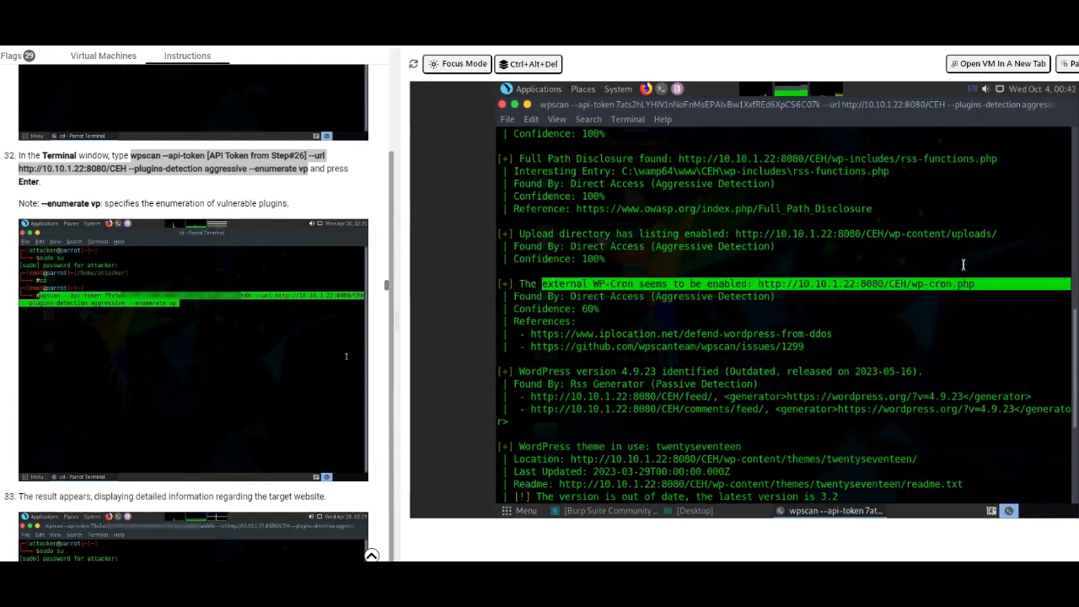
scroll(down, 3)
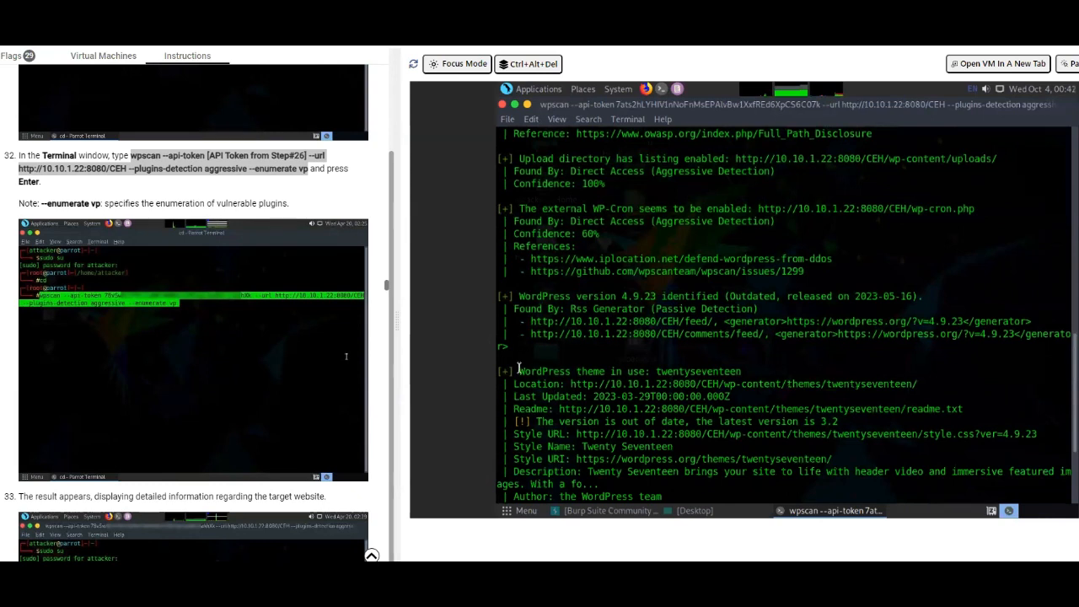
mouse_move(754, 365)
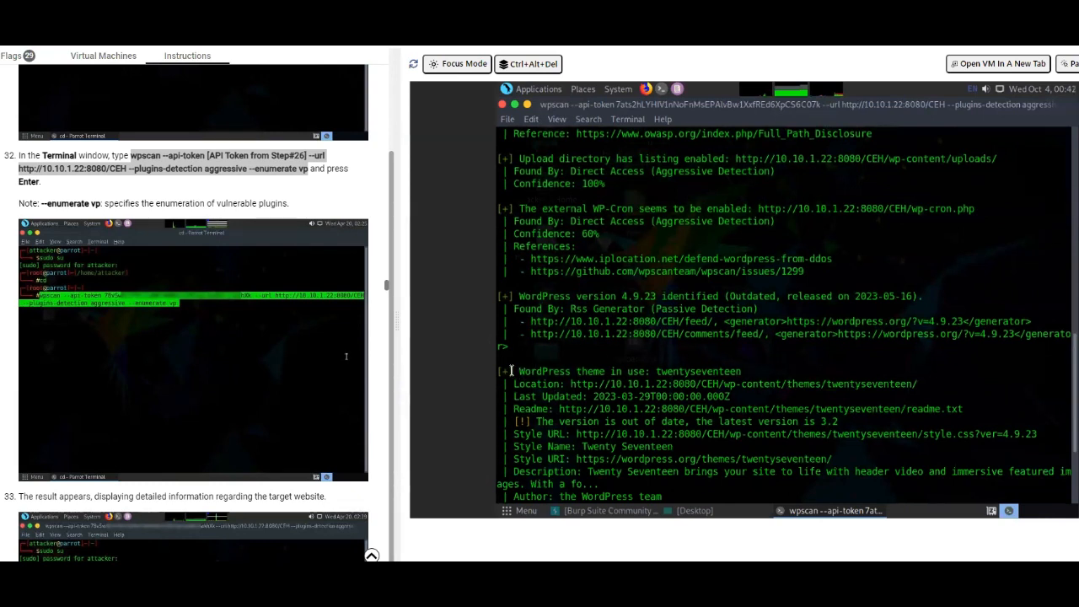
scroll(down, 3)
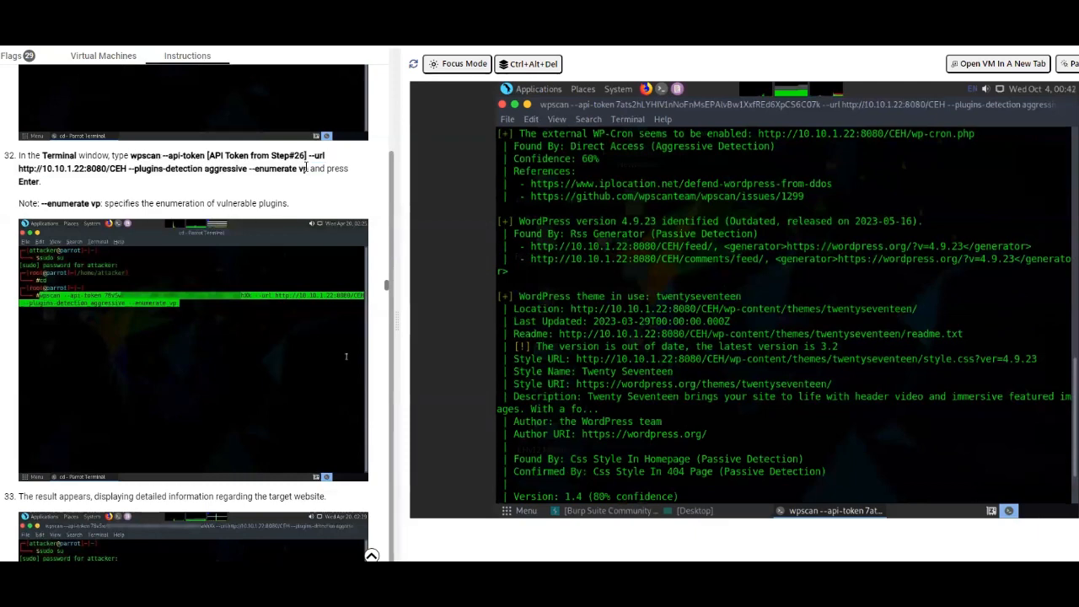
Scroll the instructions through the leenkme CSRF task to steps on Security_Script.html and Network
scroll(down, 3)
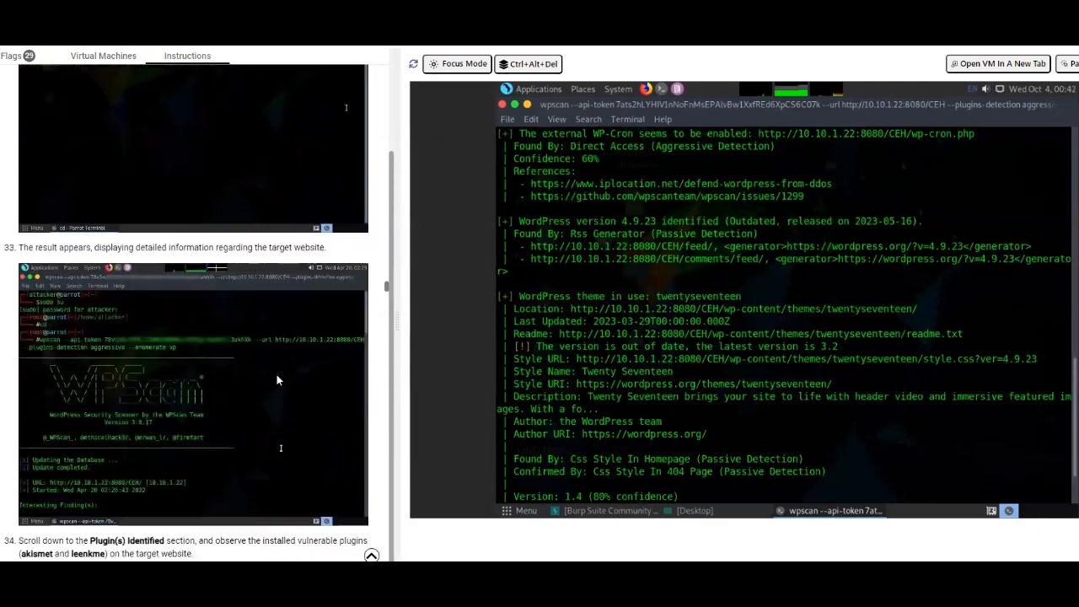
scroll(down, 3)
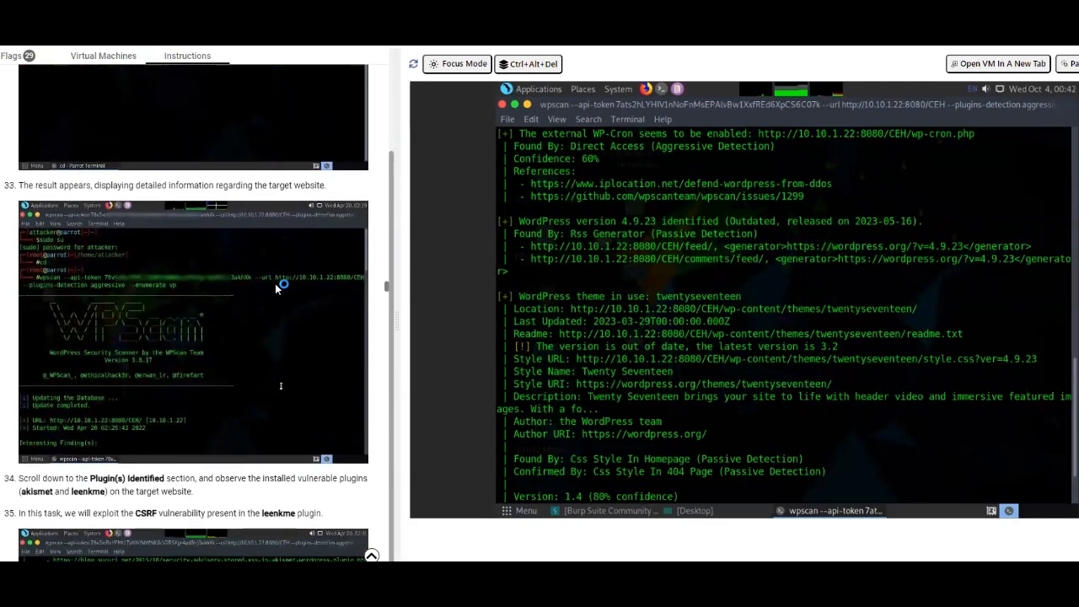
scroll(down, 3)
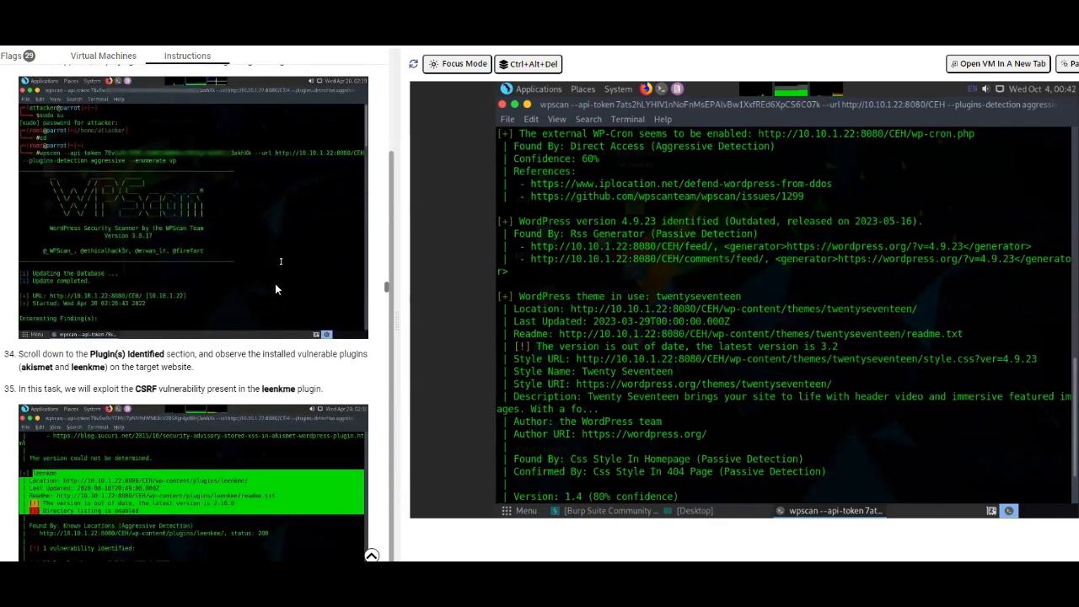
scroll(down, 3)
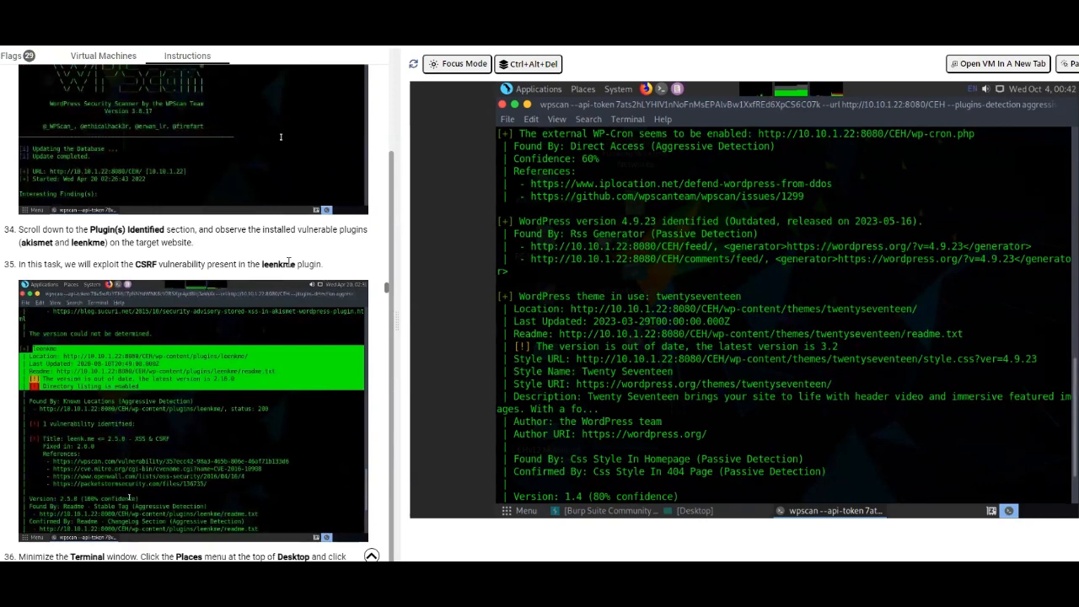
scroll(down, 3)
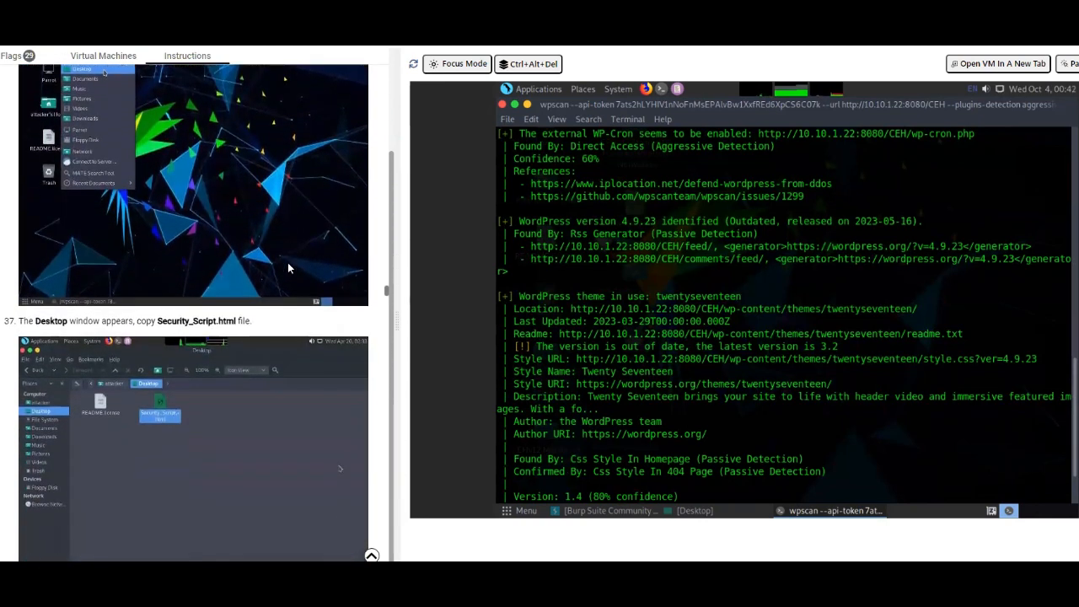
scroll(down, 3)
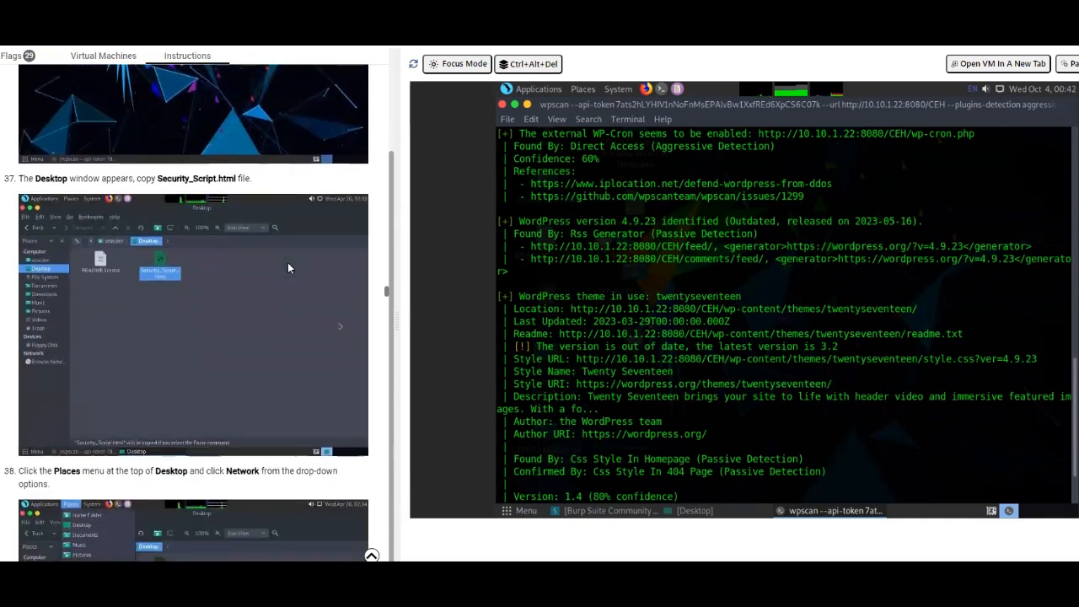
scroll(down, 3)
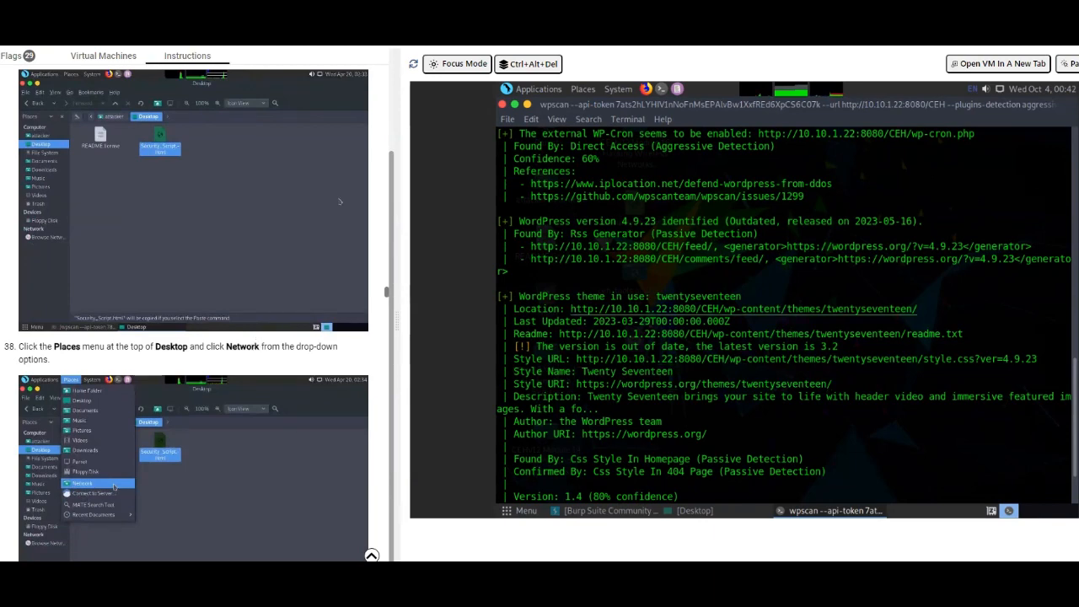
mouse_move(853, 335)
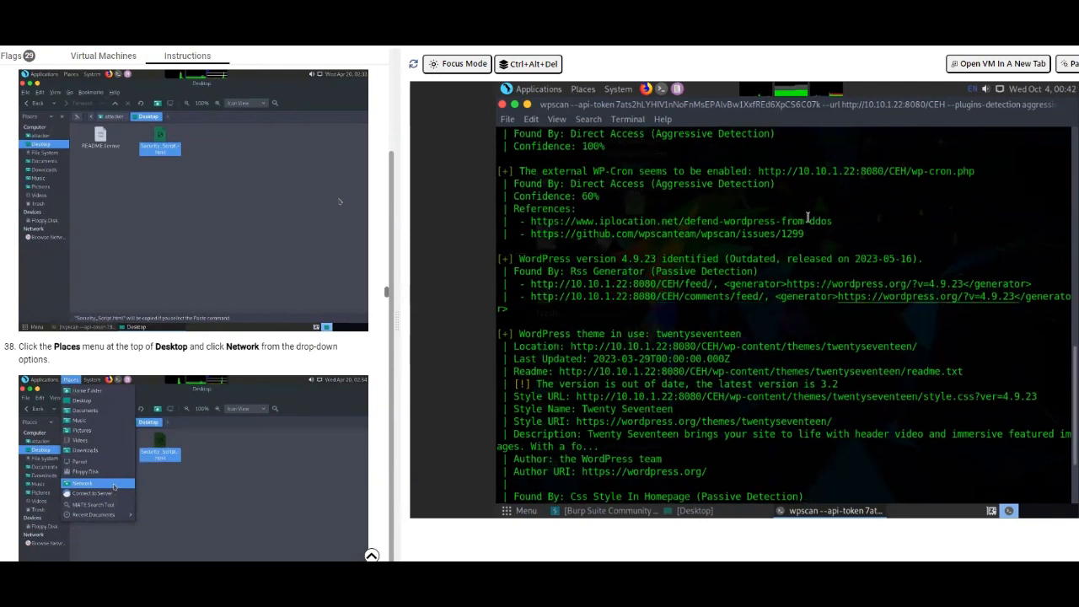
mouse_move(992, 243)
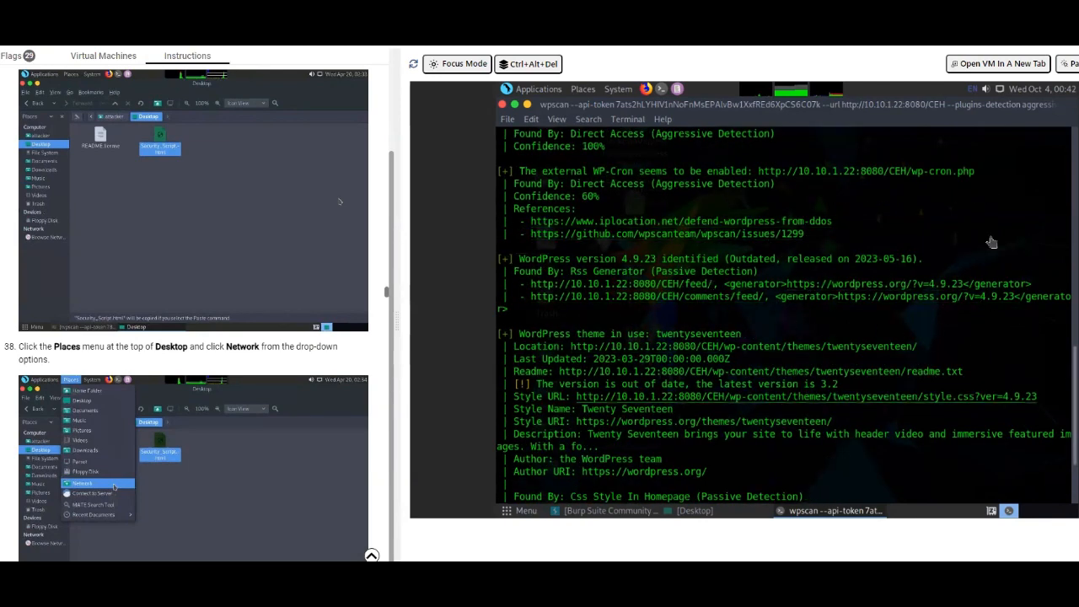